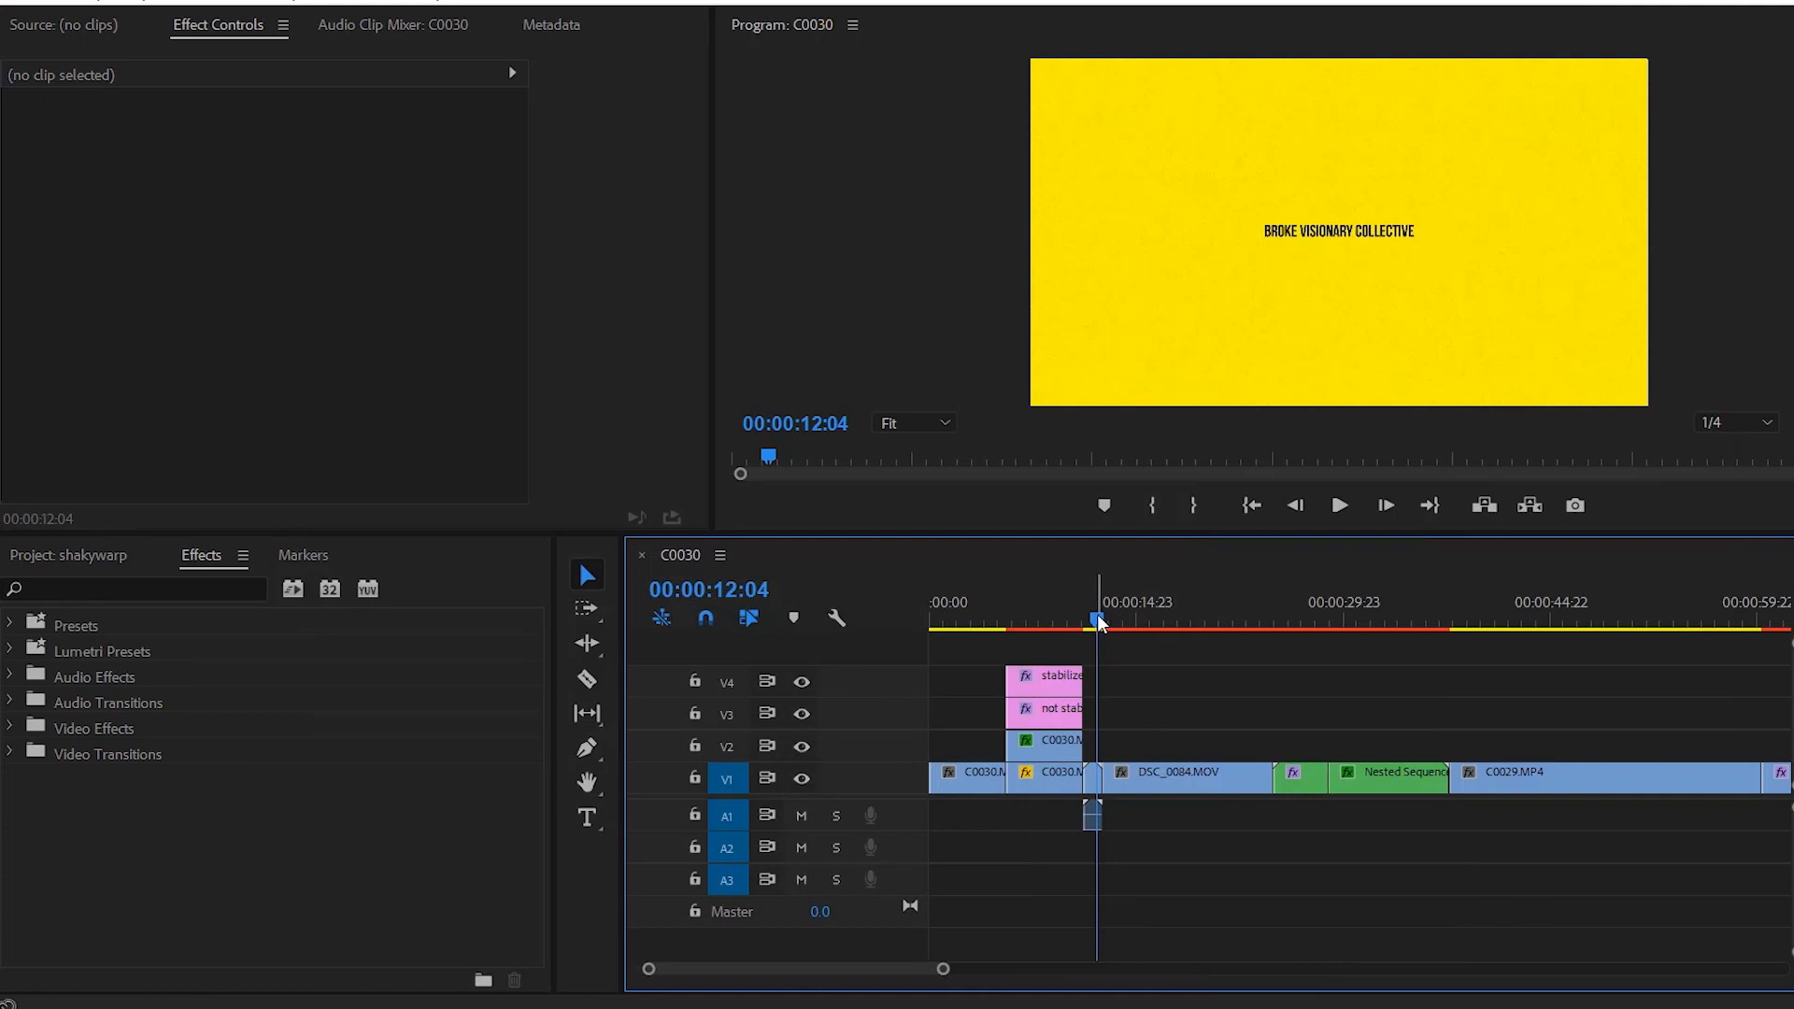
Step: Move the playhead to 00:00:13:00 onto the shaky DSC_0084.MOV clip
{"action": "left_click", "coordinate": [1134, 622]}
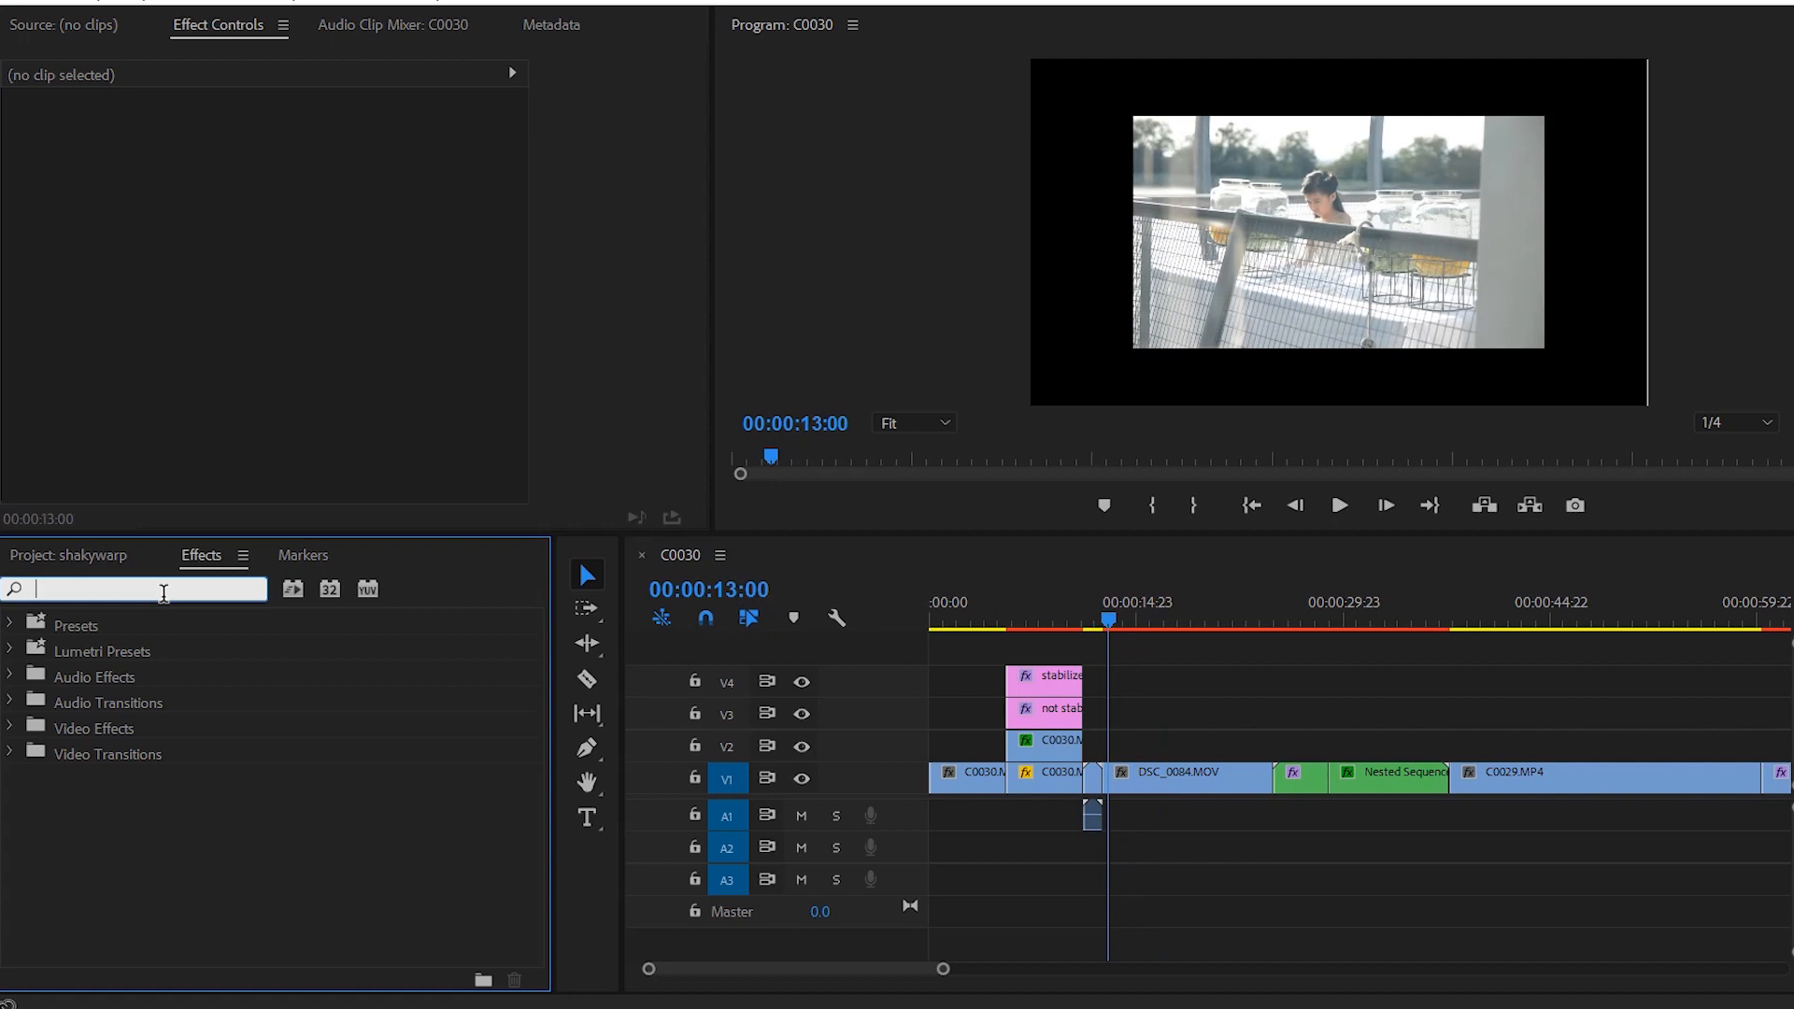
Step: Search 'warp' and apply Warp Stabilizer VFX to DSC_0084.MOV, then select the clip
{"action": "type", "text": "warp"}
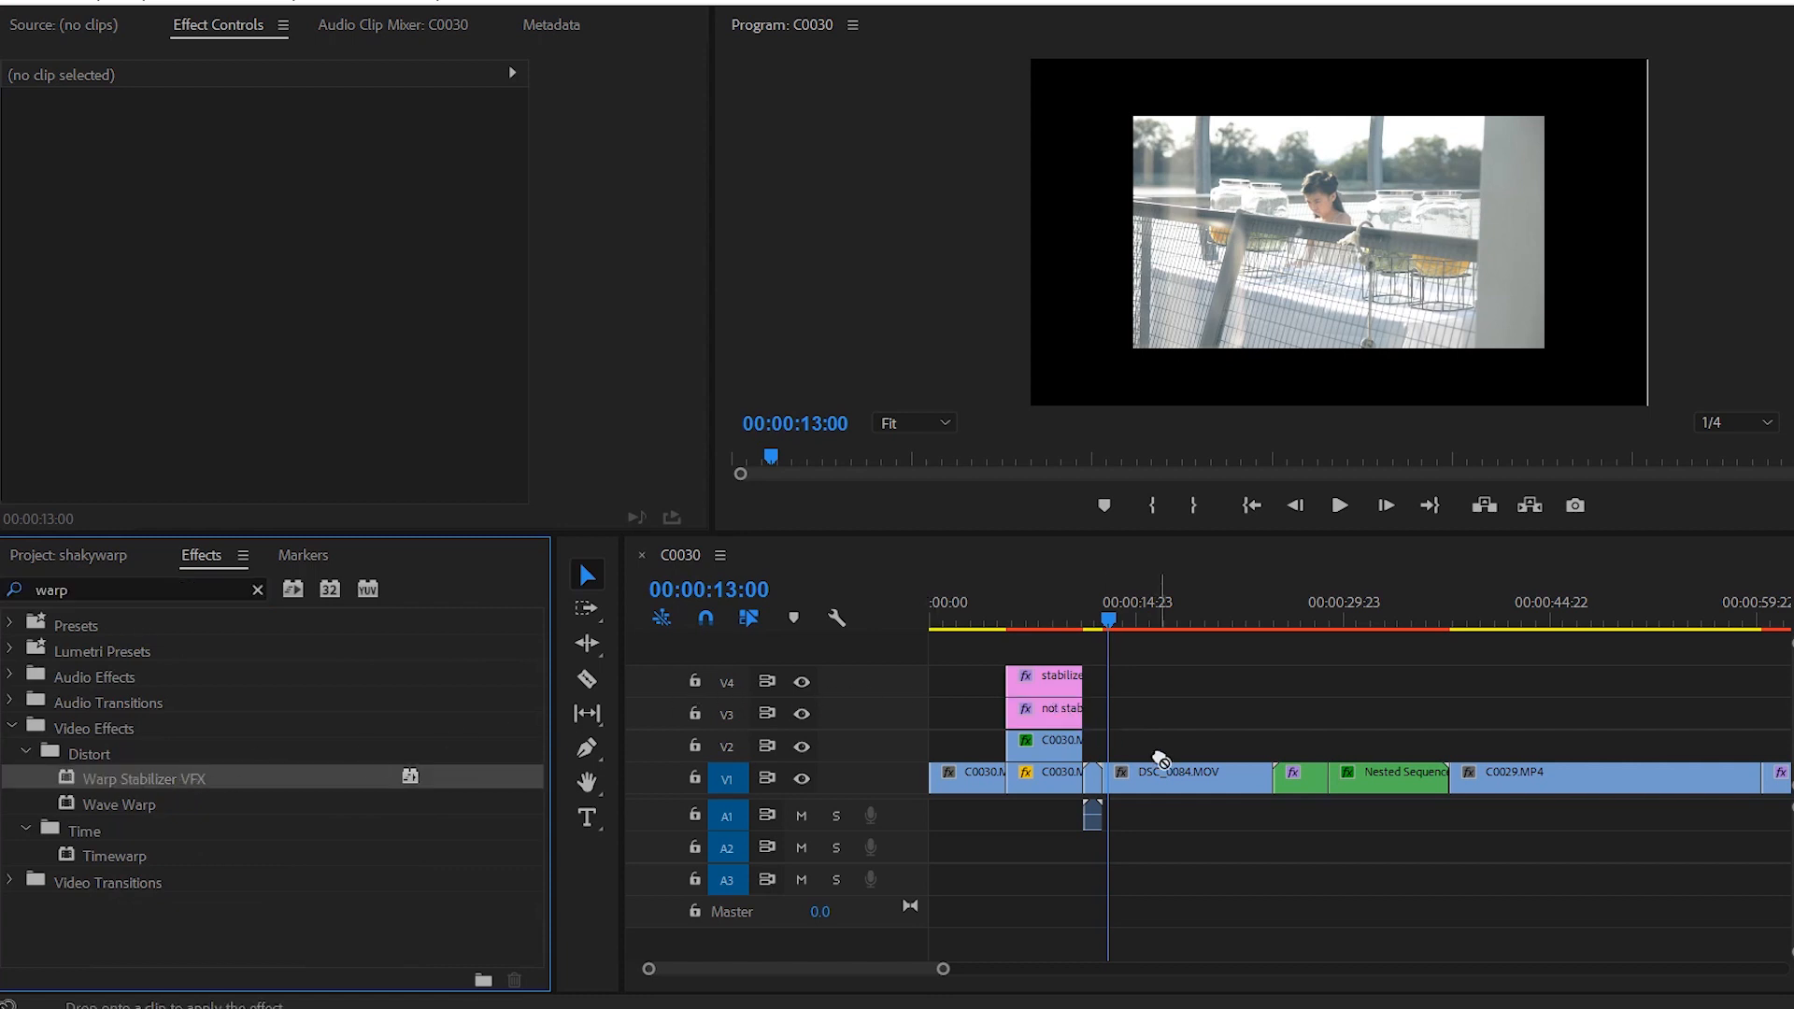
{"action": "left_click", "coordinate": [1160, 773]}
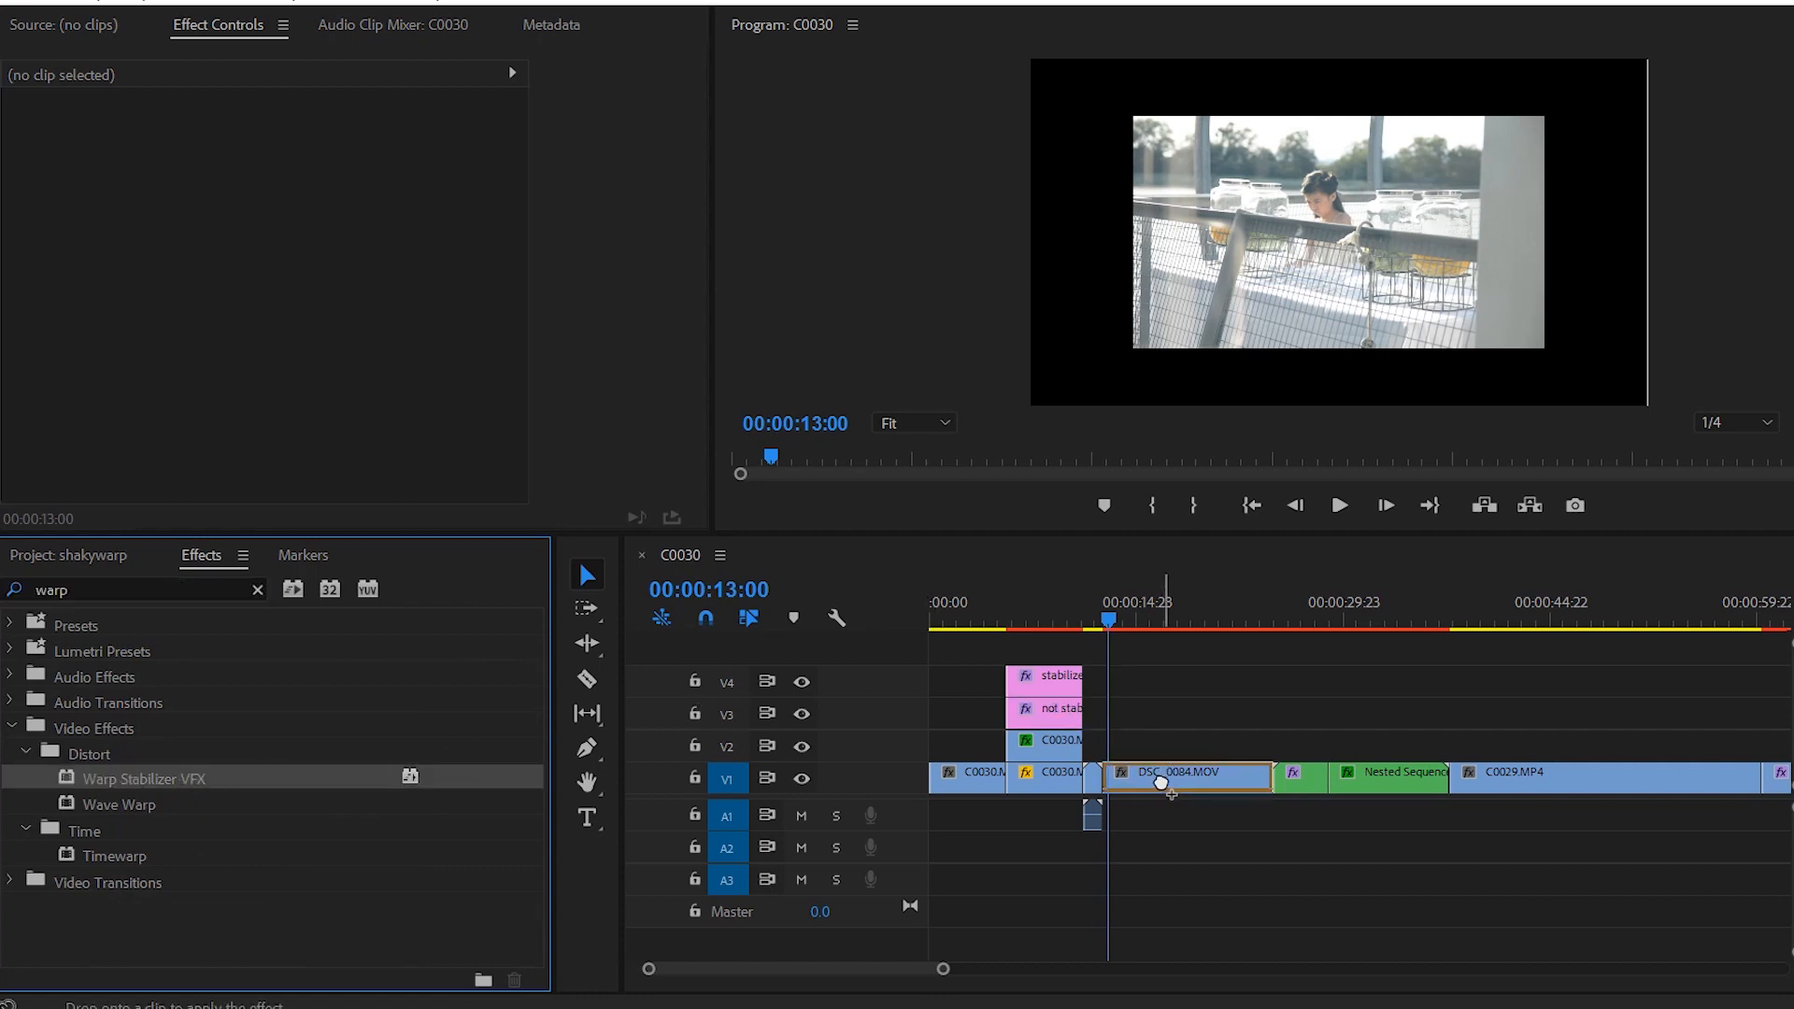
{"action": "left_click", "coordinate": [1161, 774]}
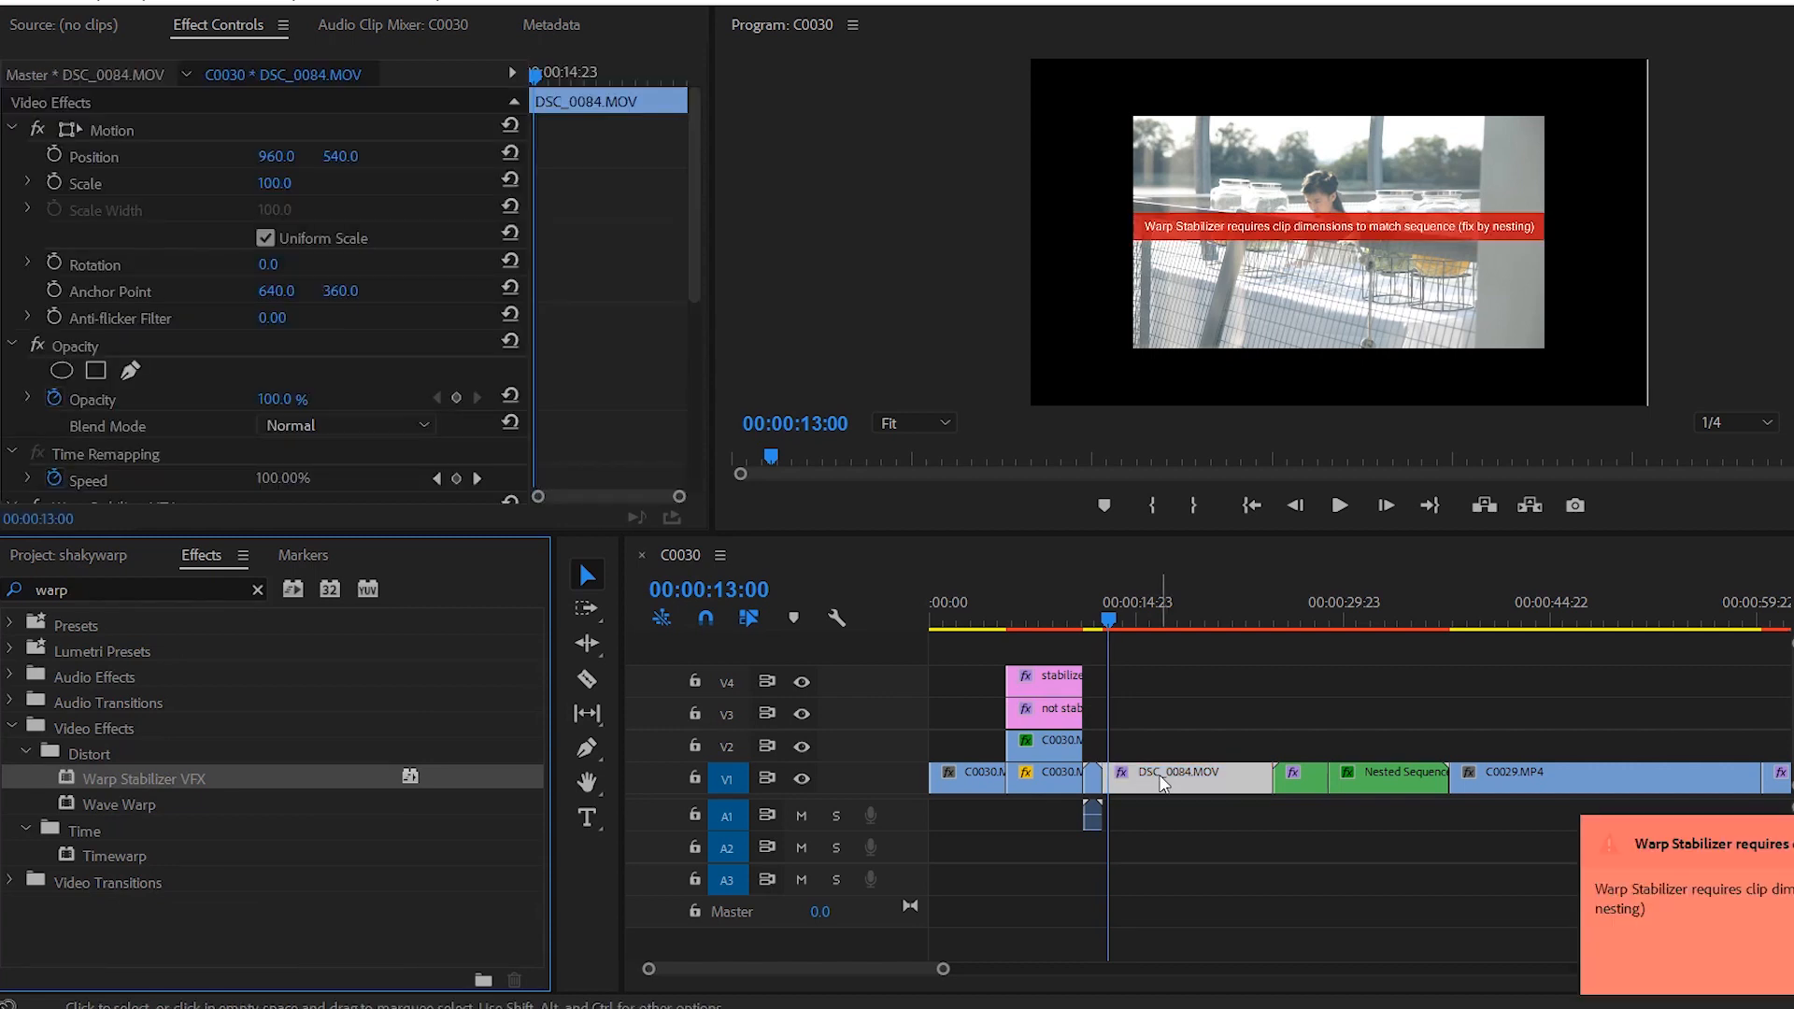
{"action": "mouse_move", "coordinate": [1177, 742]}
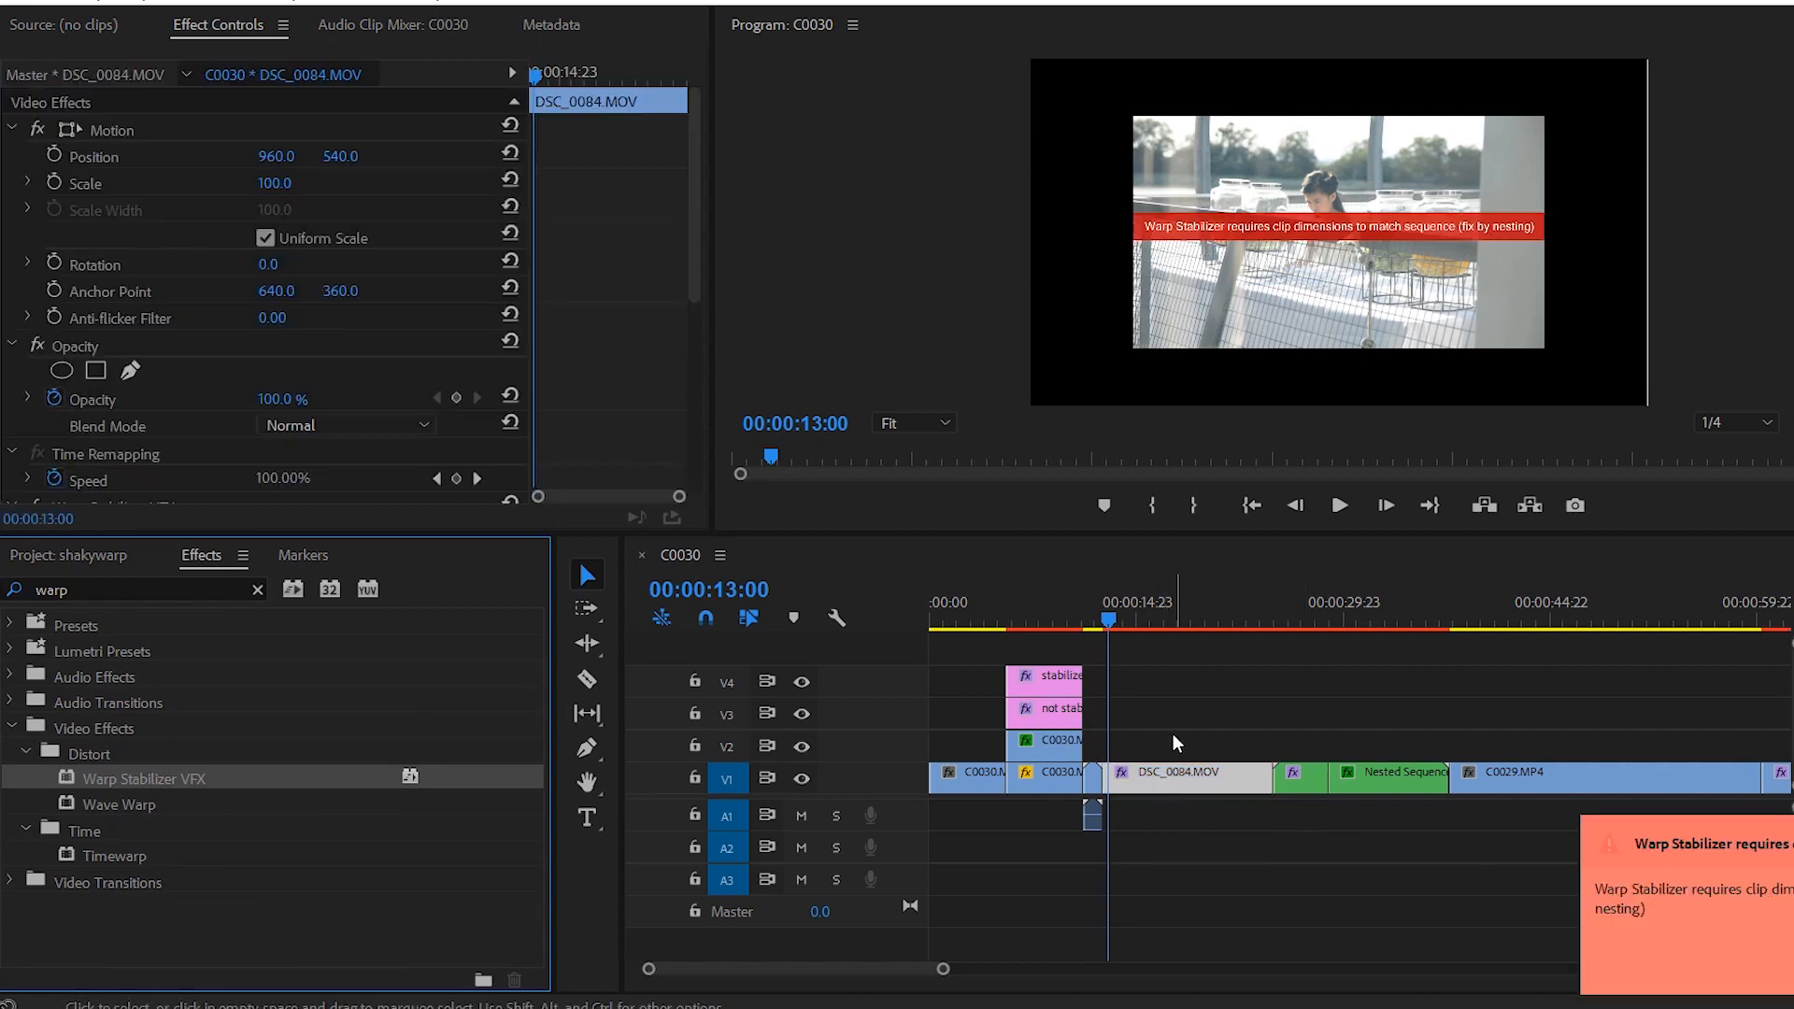
{"action": "mouse_move", "coordinate": [1178, 783]}
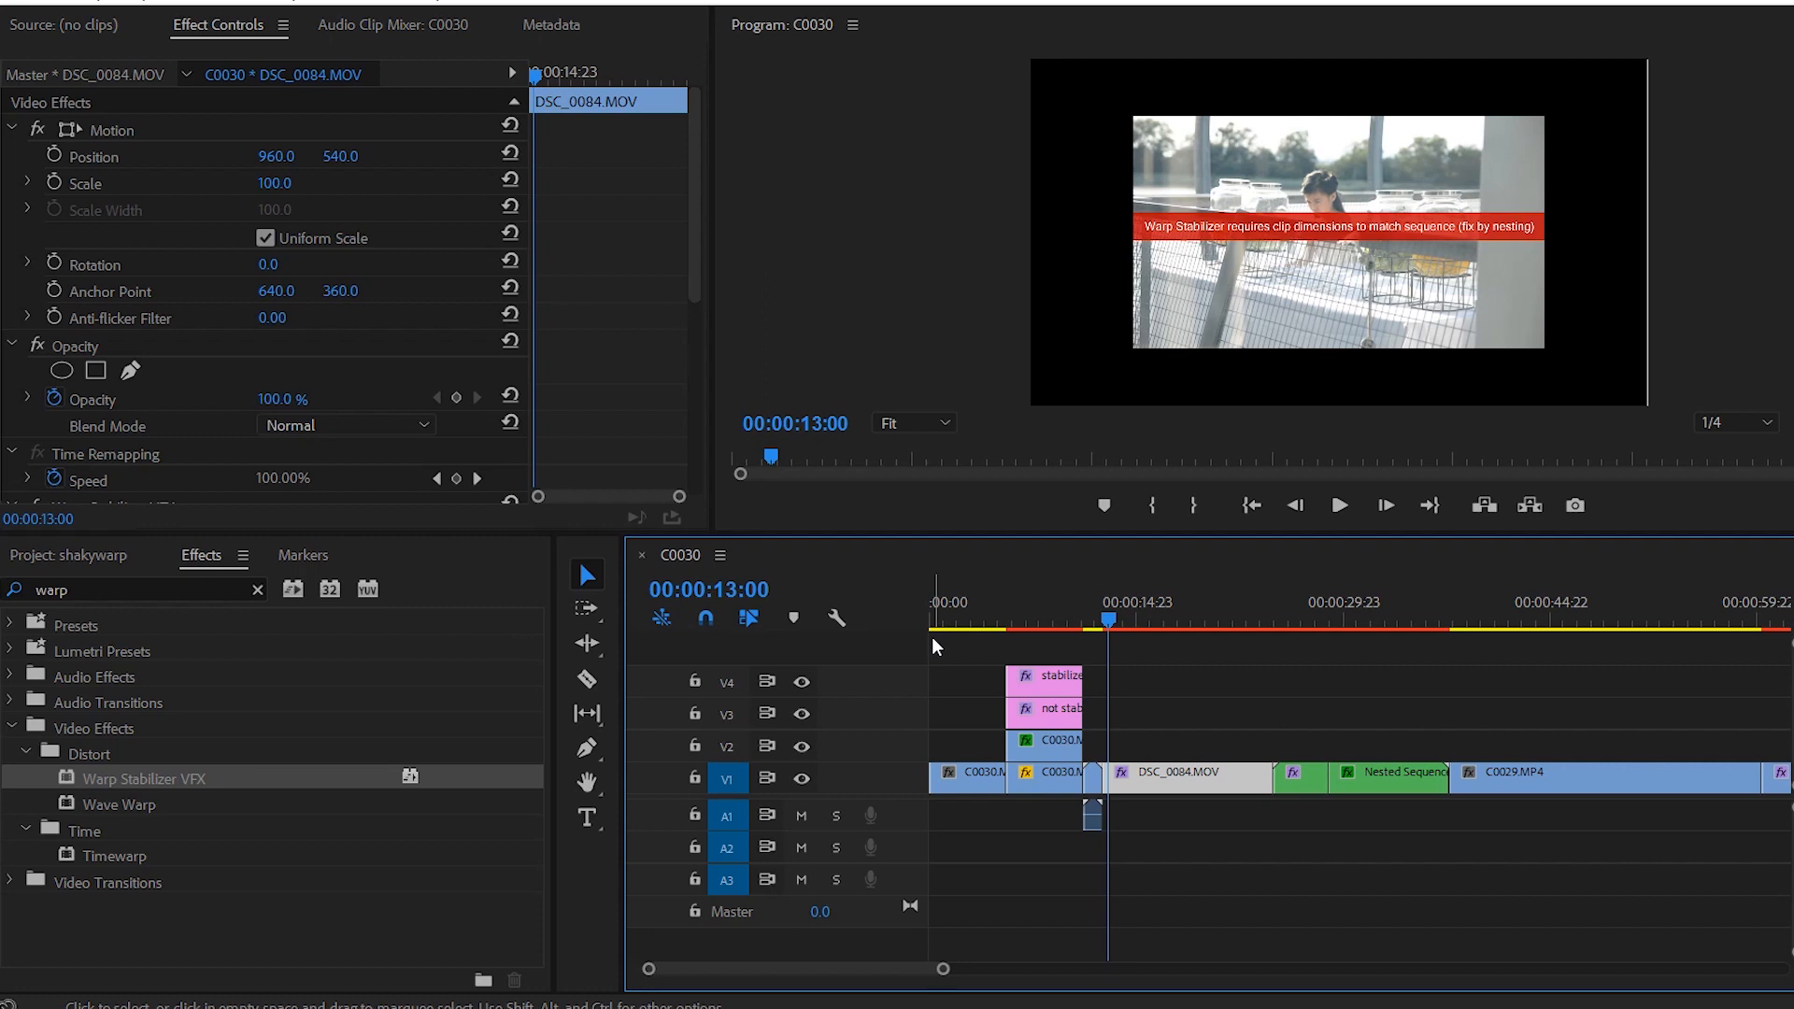
Step: Nest DSC_0084.MOV from its right-click menu to resolve the dimension mismatch
{"action": "right_click", "coordinate": [1060, 773]}
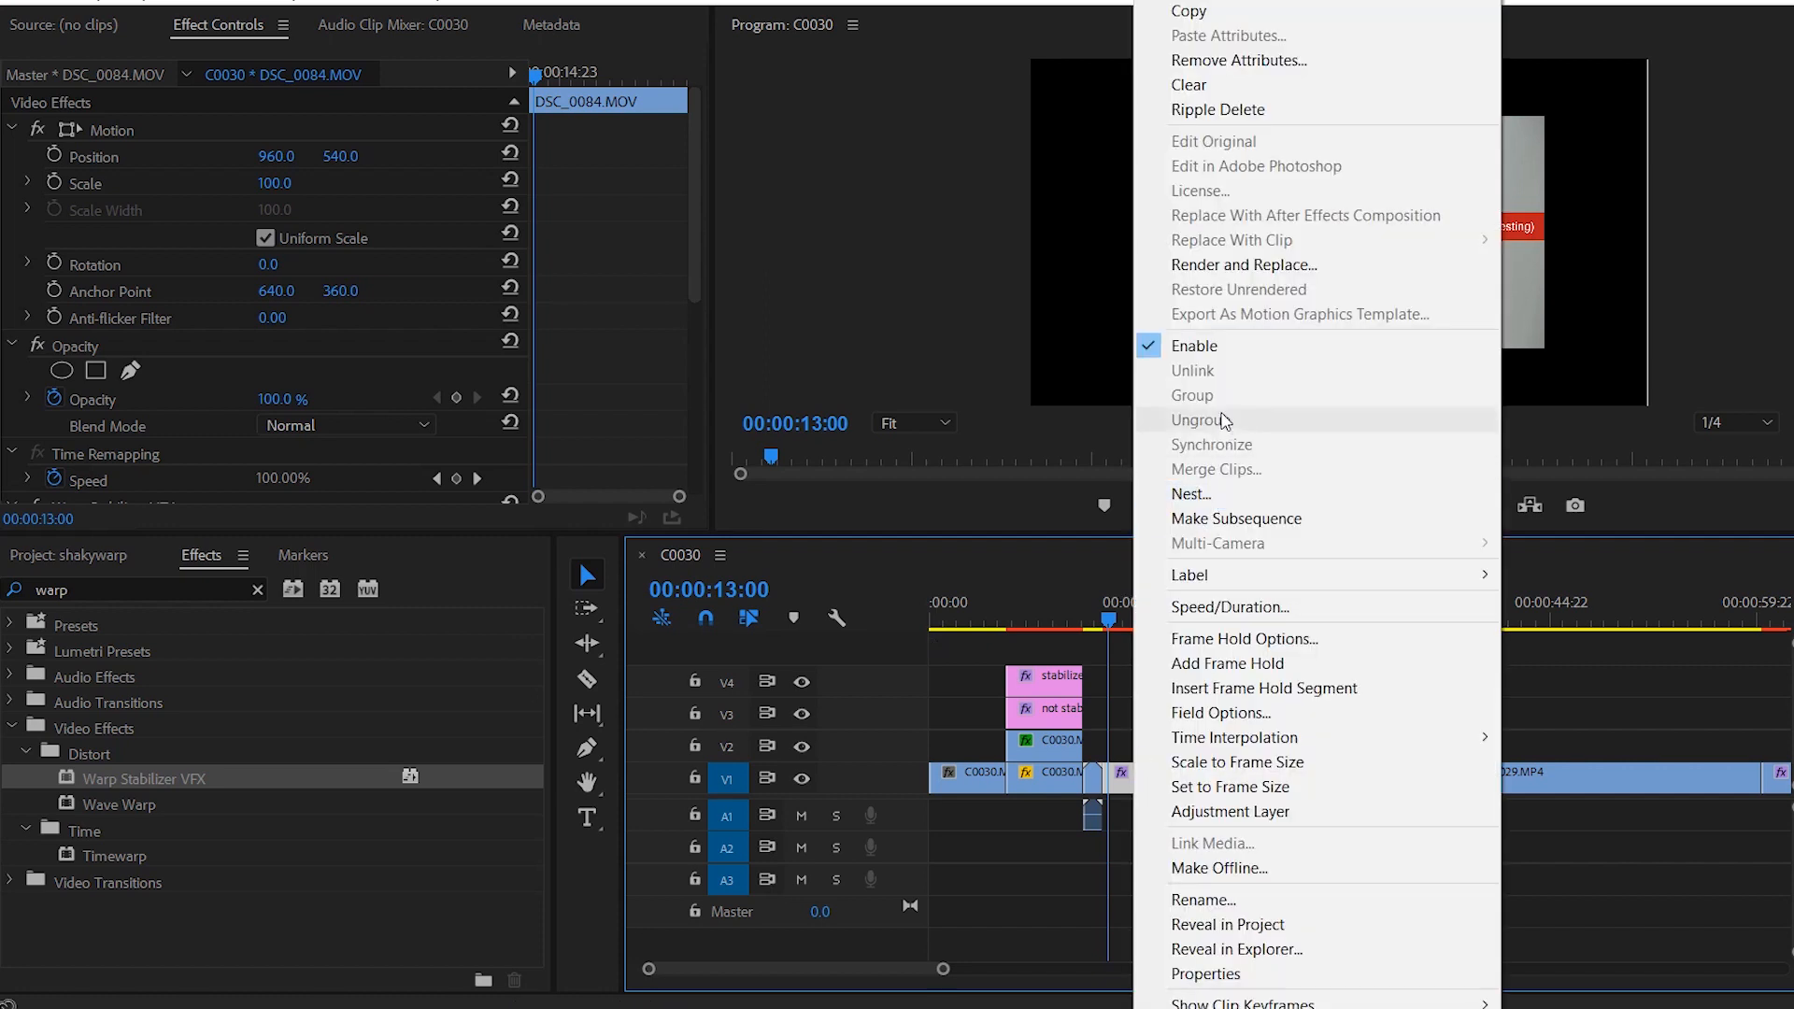
{"action": "mouse_move", "coordinate": [1191, 494]}
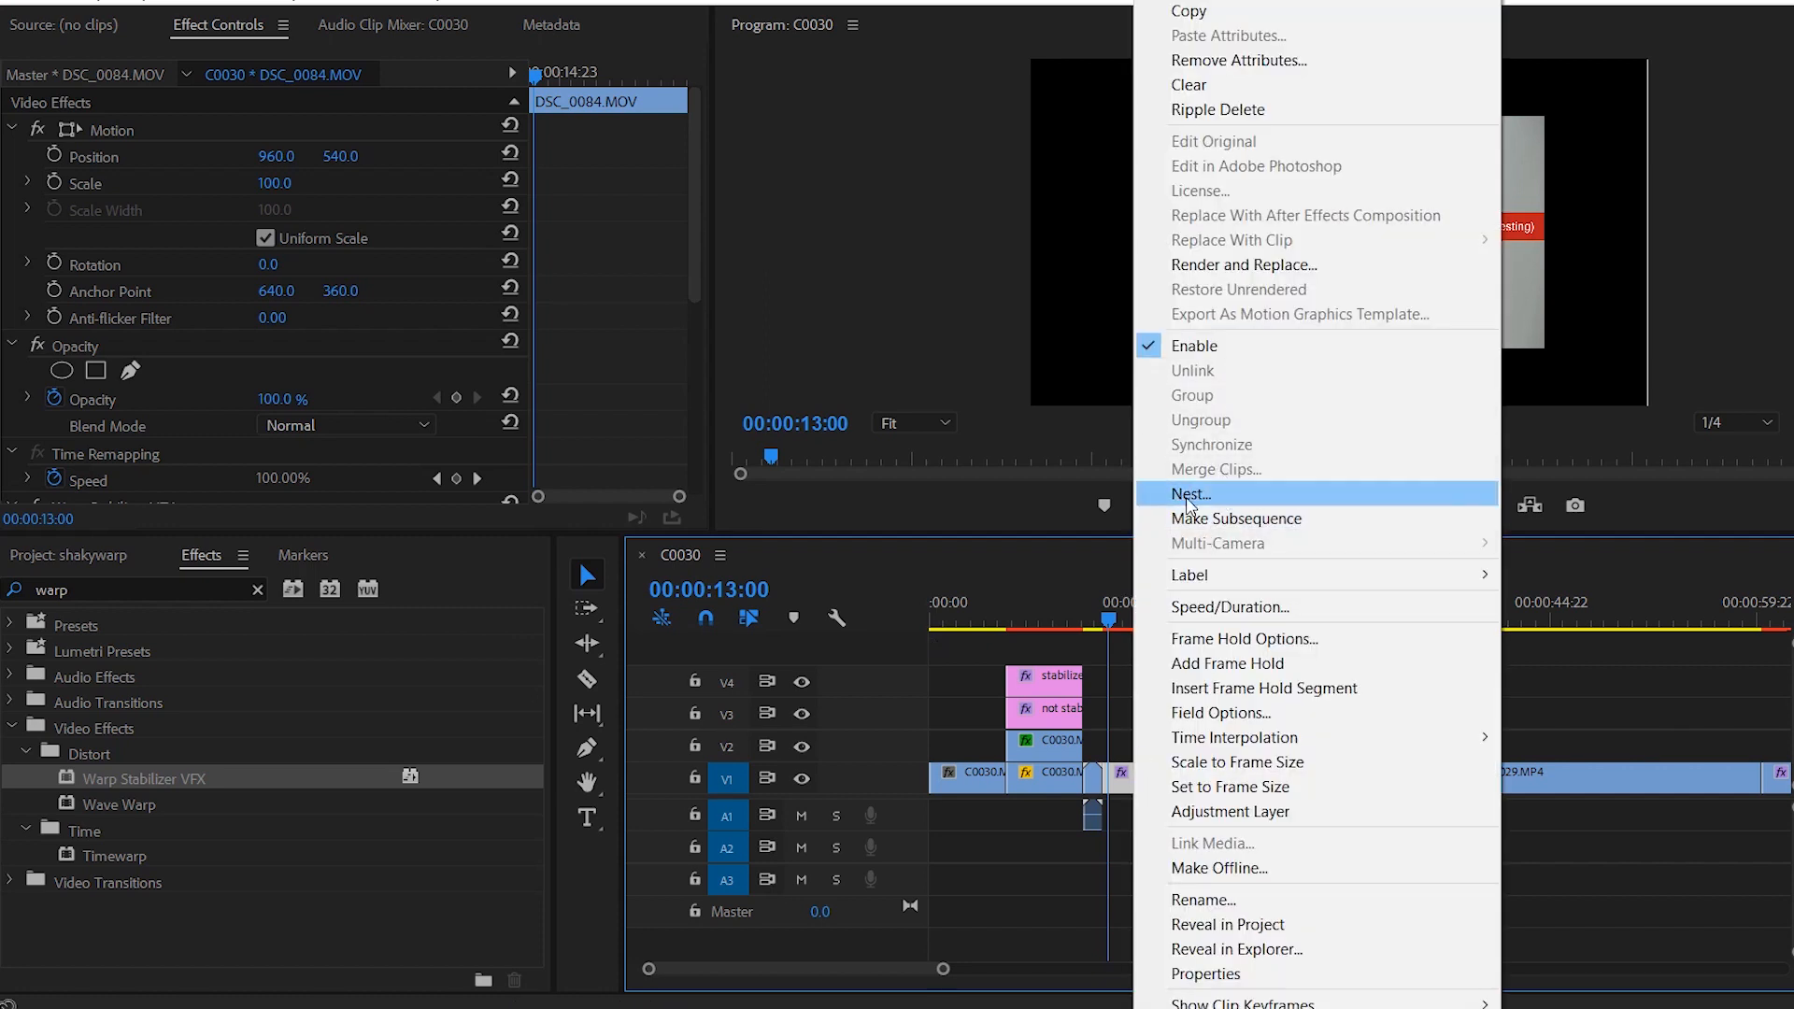
{"action": "left_click", "coordinate": [1192, 494]}
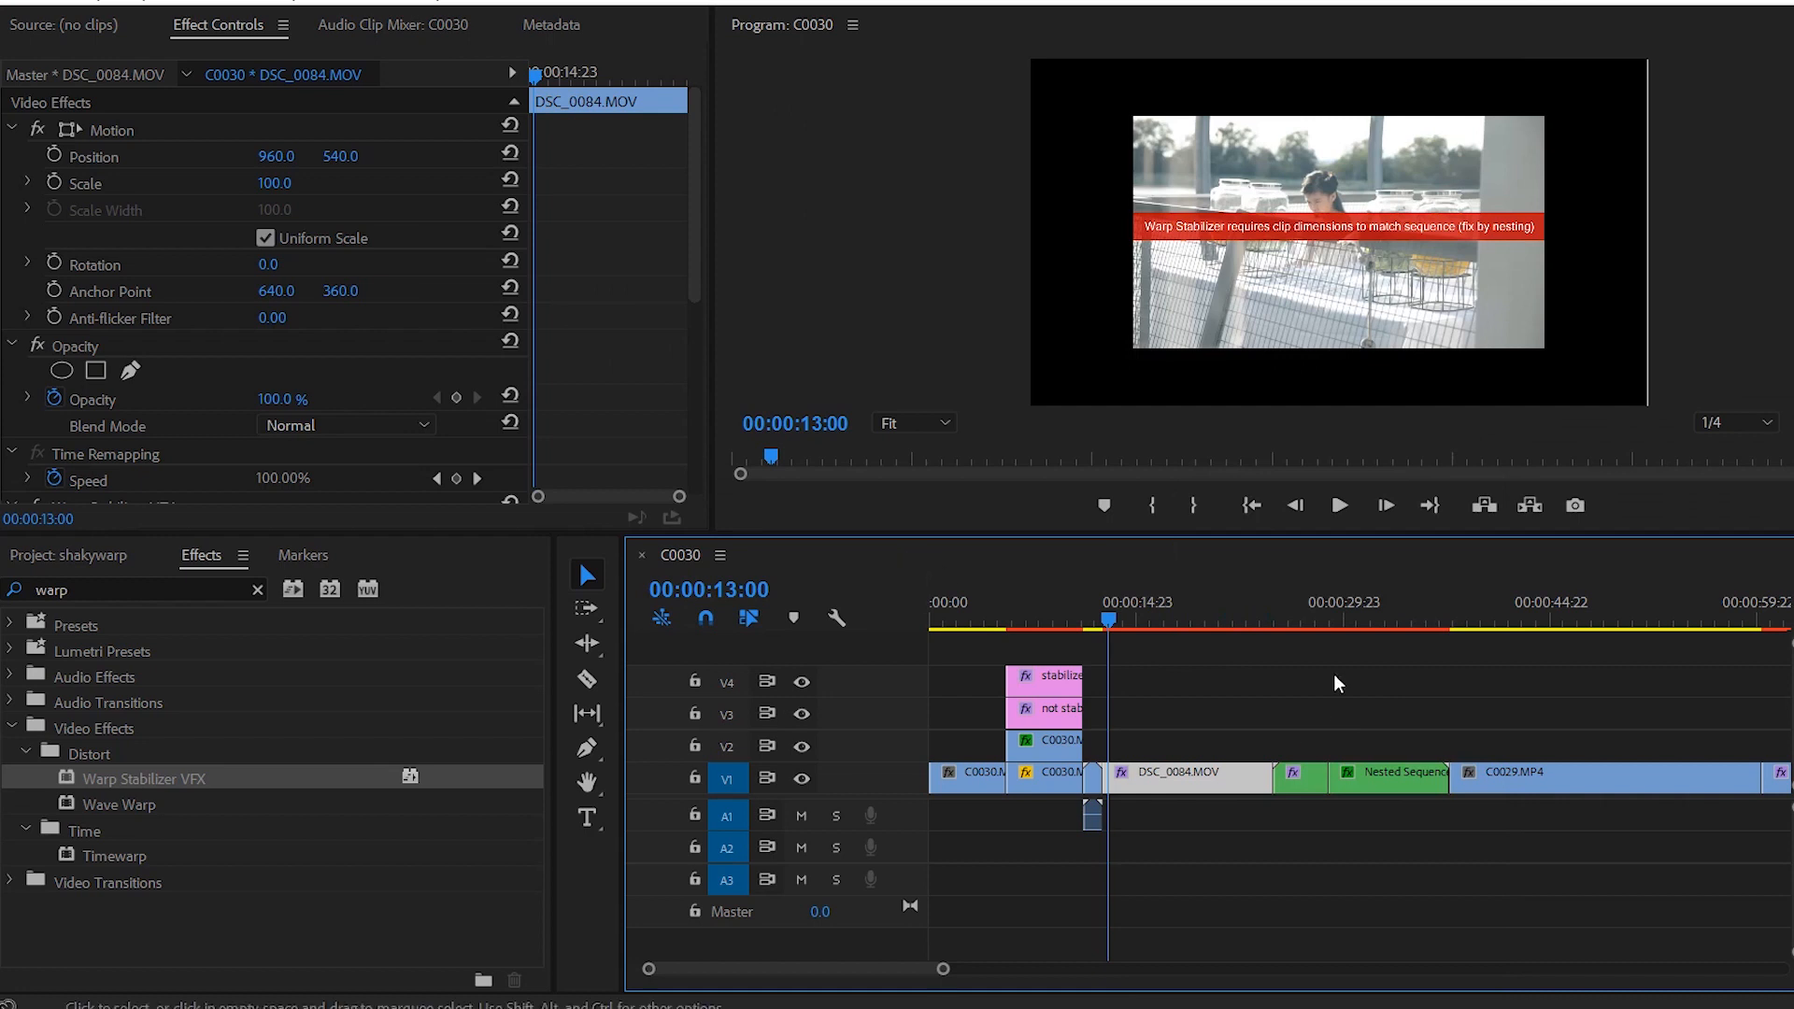
{"action": "mouse_move", "coordinate": [287, 688]}
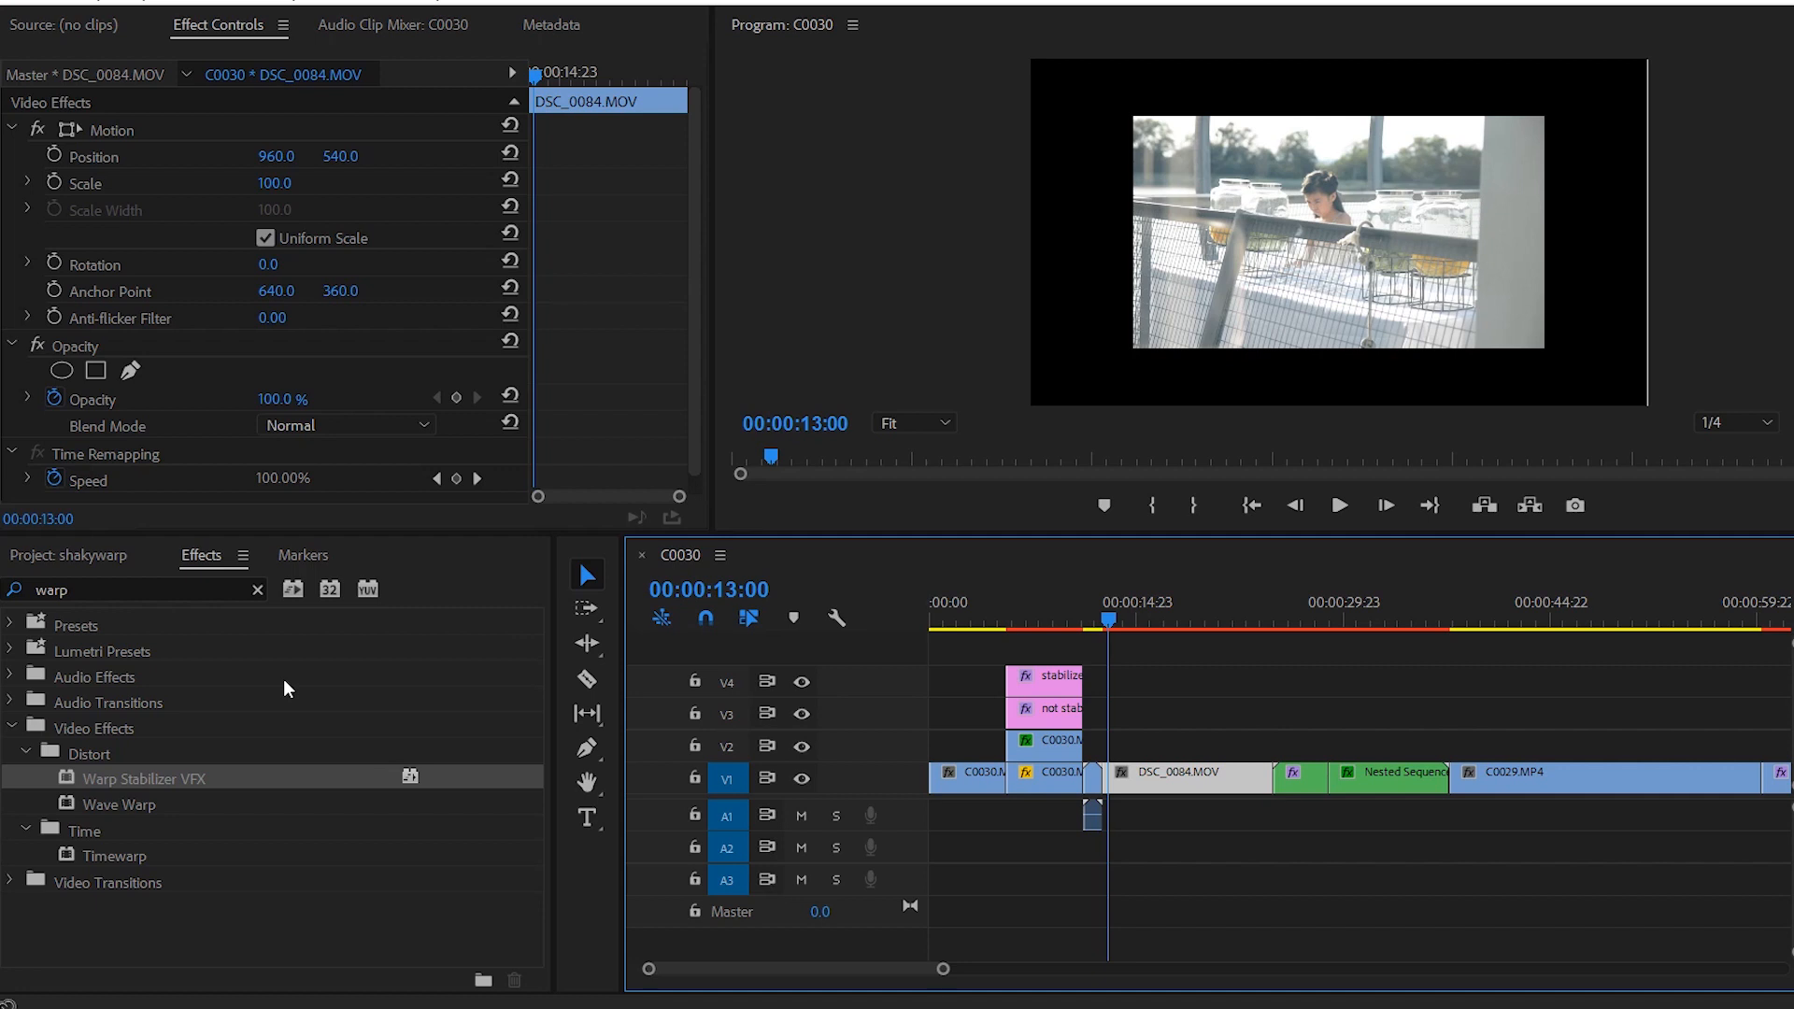
{"action": "mouse_move", "coordinate": [902, 633]}
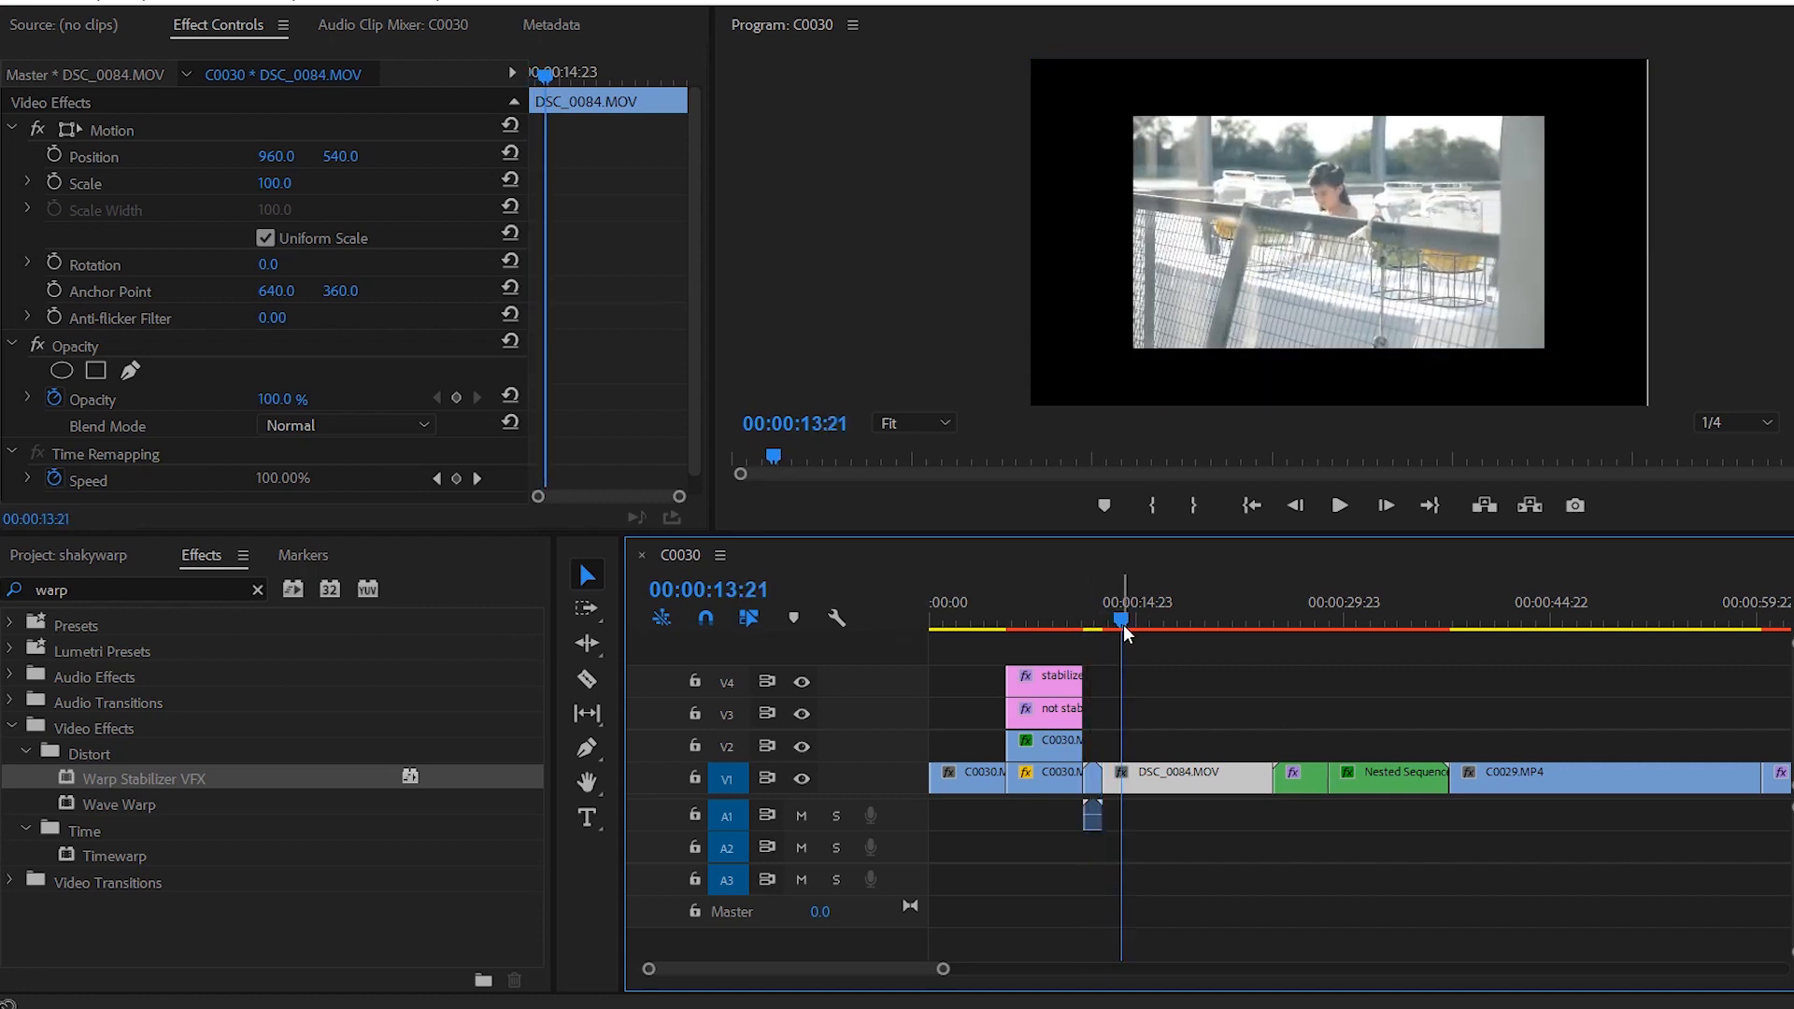
Step: Play back the stabilized woman-at-table shot, then jump ahead to the C0029.MP4 bridge footage
{"action": "left_click", "coordinate": [1339, 506]}
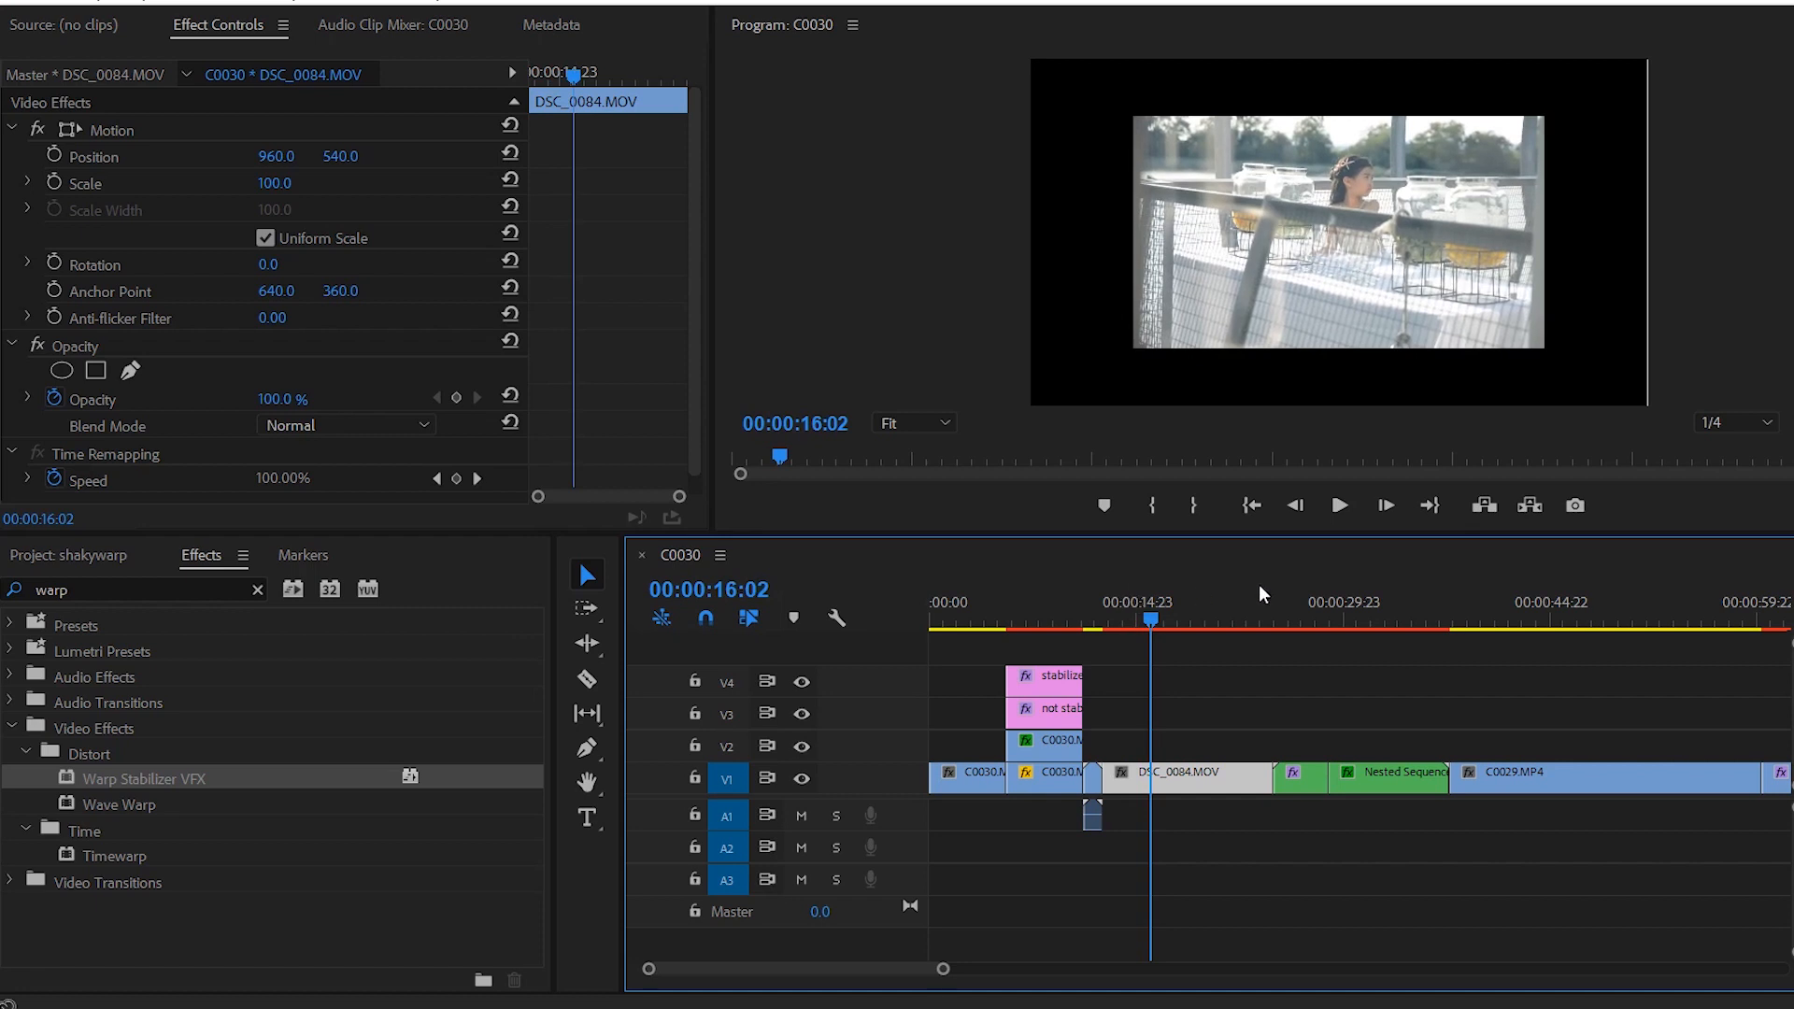
{"action": "left_click", "coordinate": [1339, 506]}
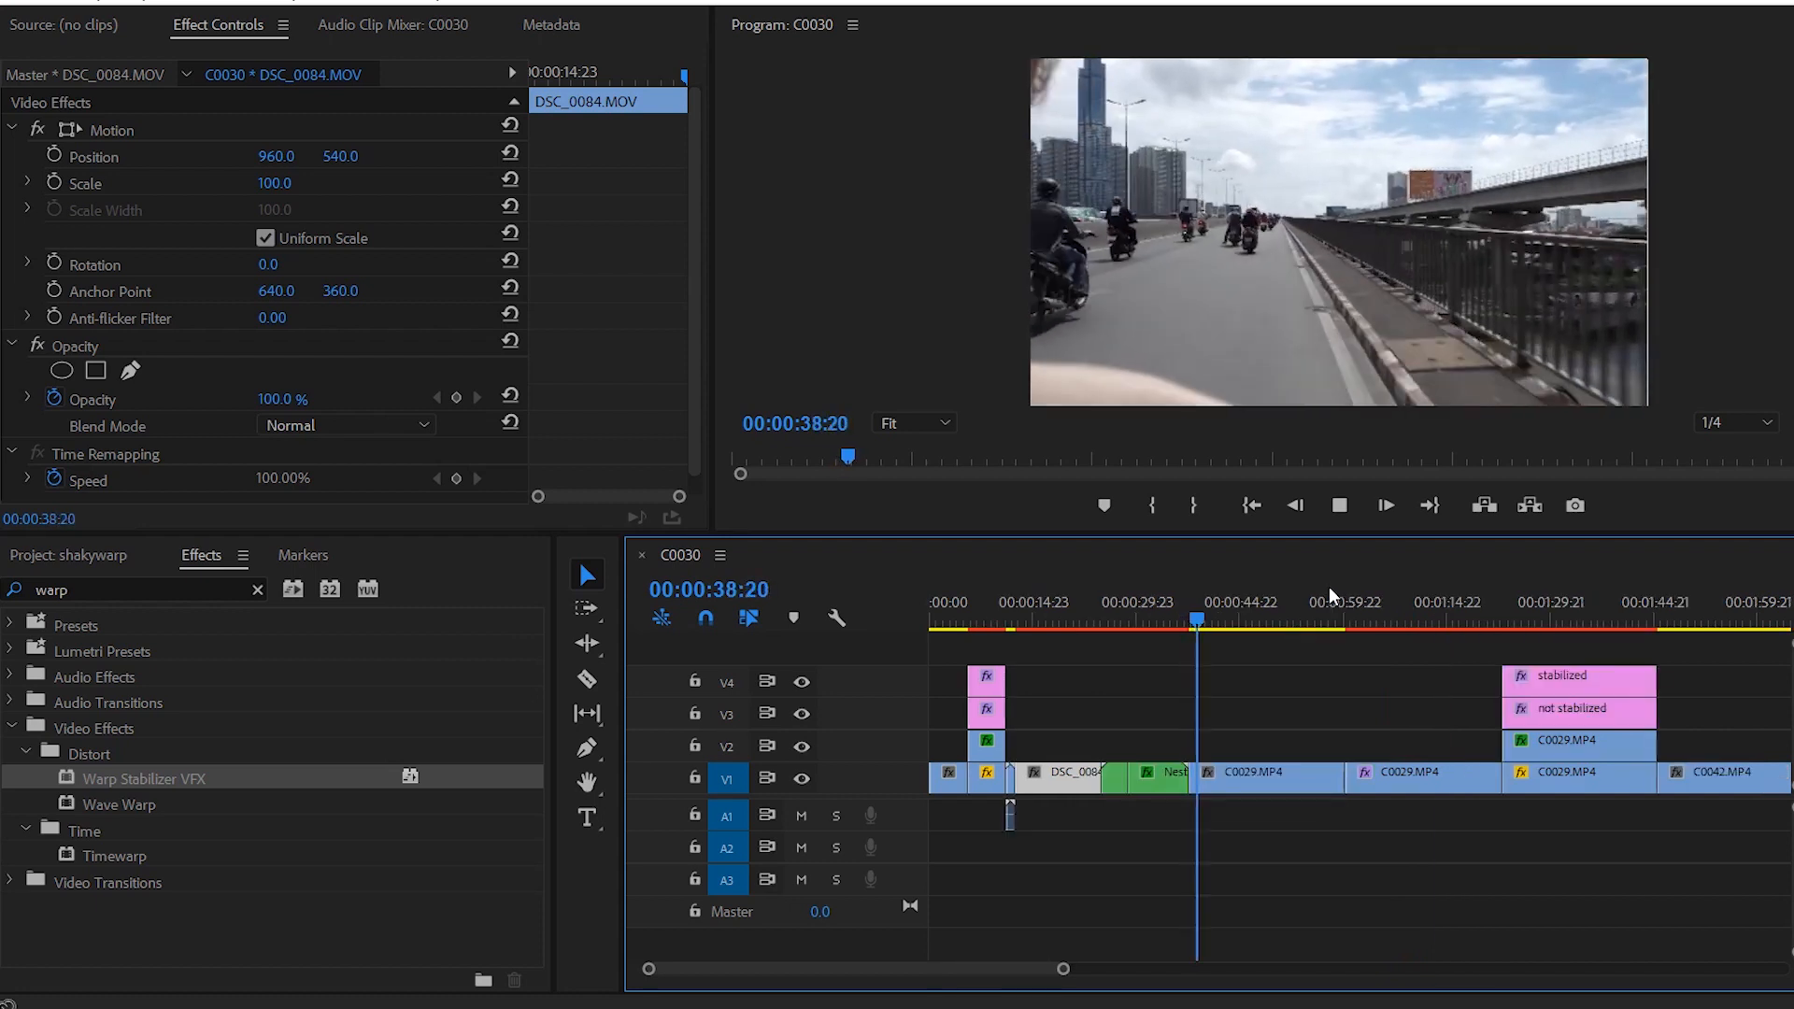
Step: Select C0029.MP4 and scroll Effect Controls to its Warp Stabilizer VFX settings
{"action": "left_click", "coordinate": [1339, 506]}
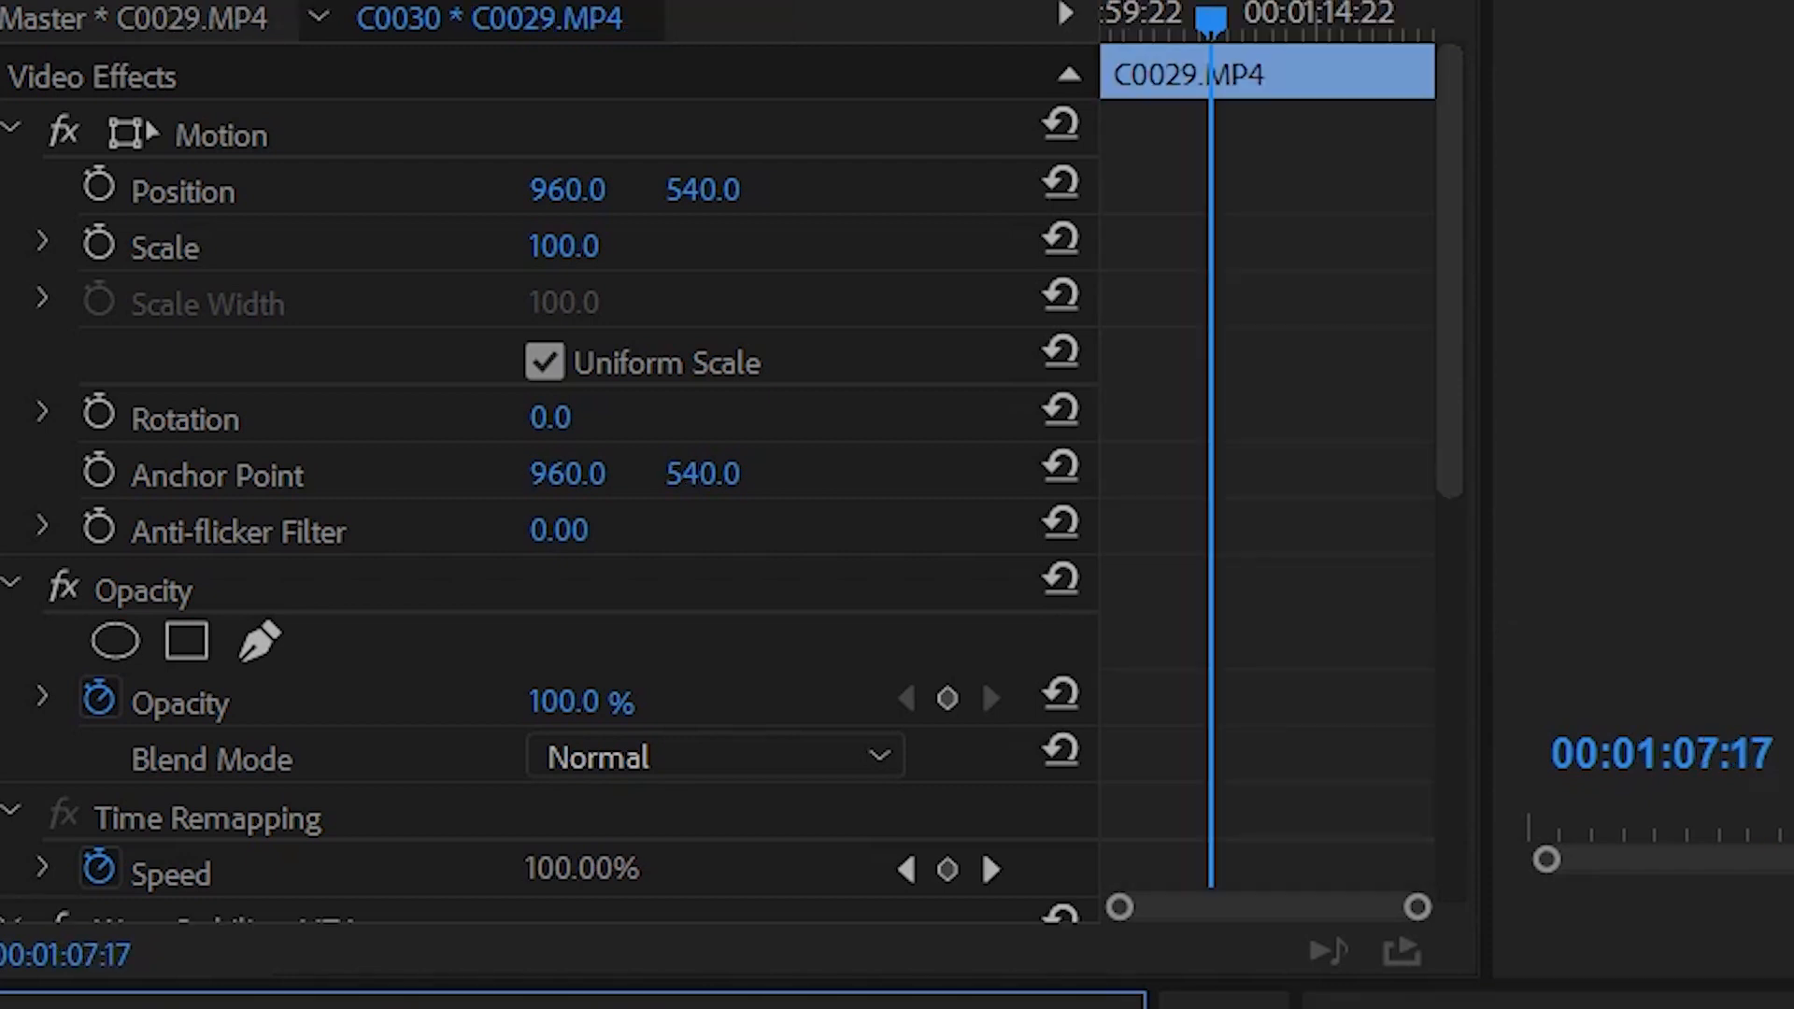
{"action": "mouse_move", "coordinate": [1435, 314]}
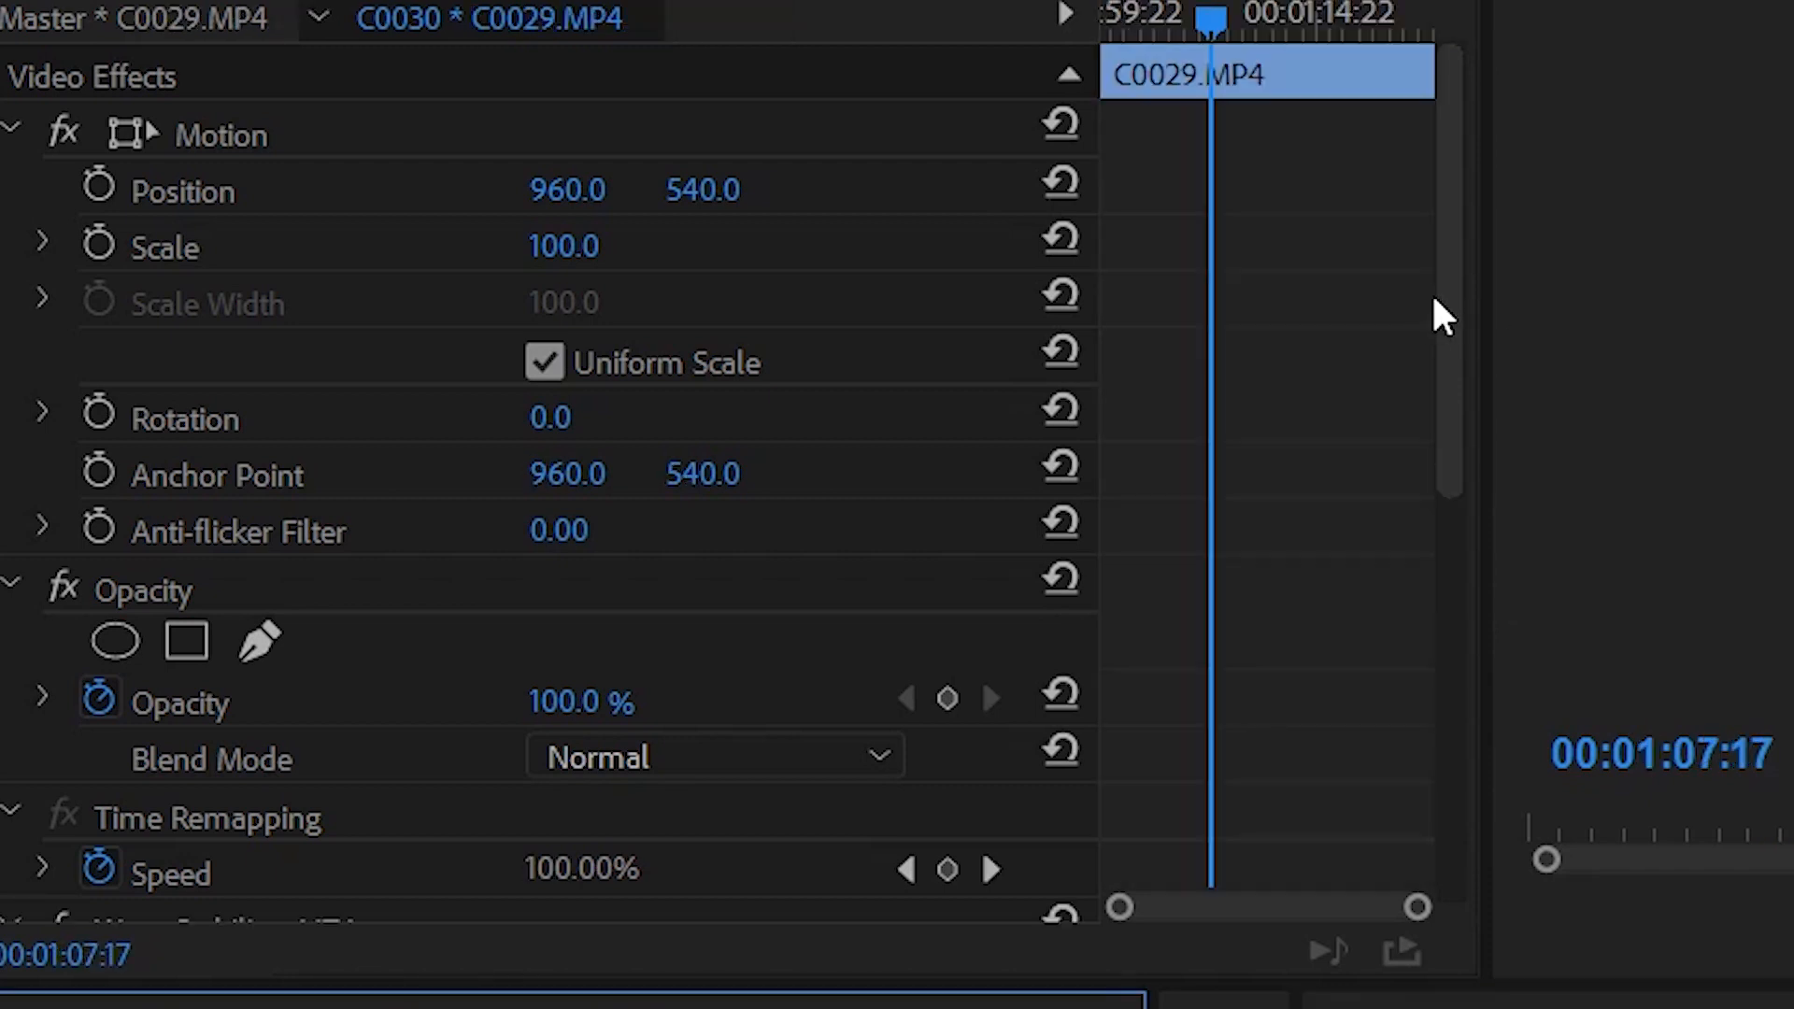
{"action": "scroll", "scroll_direction": "down", "scroll_amount": 3}
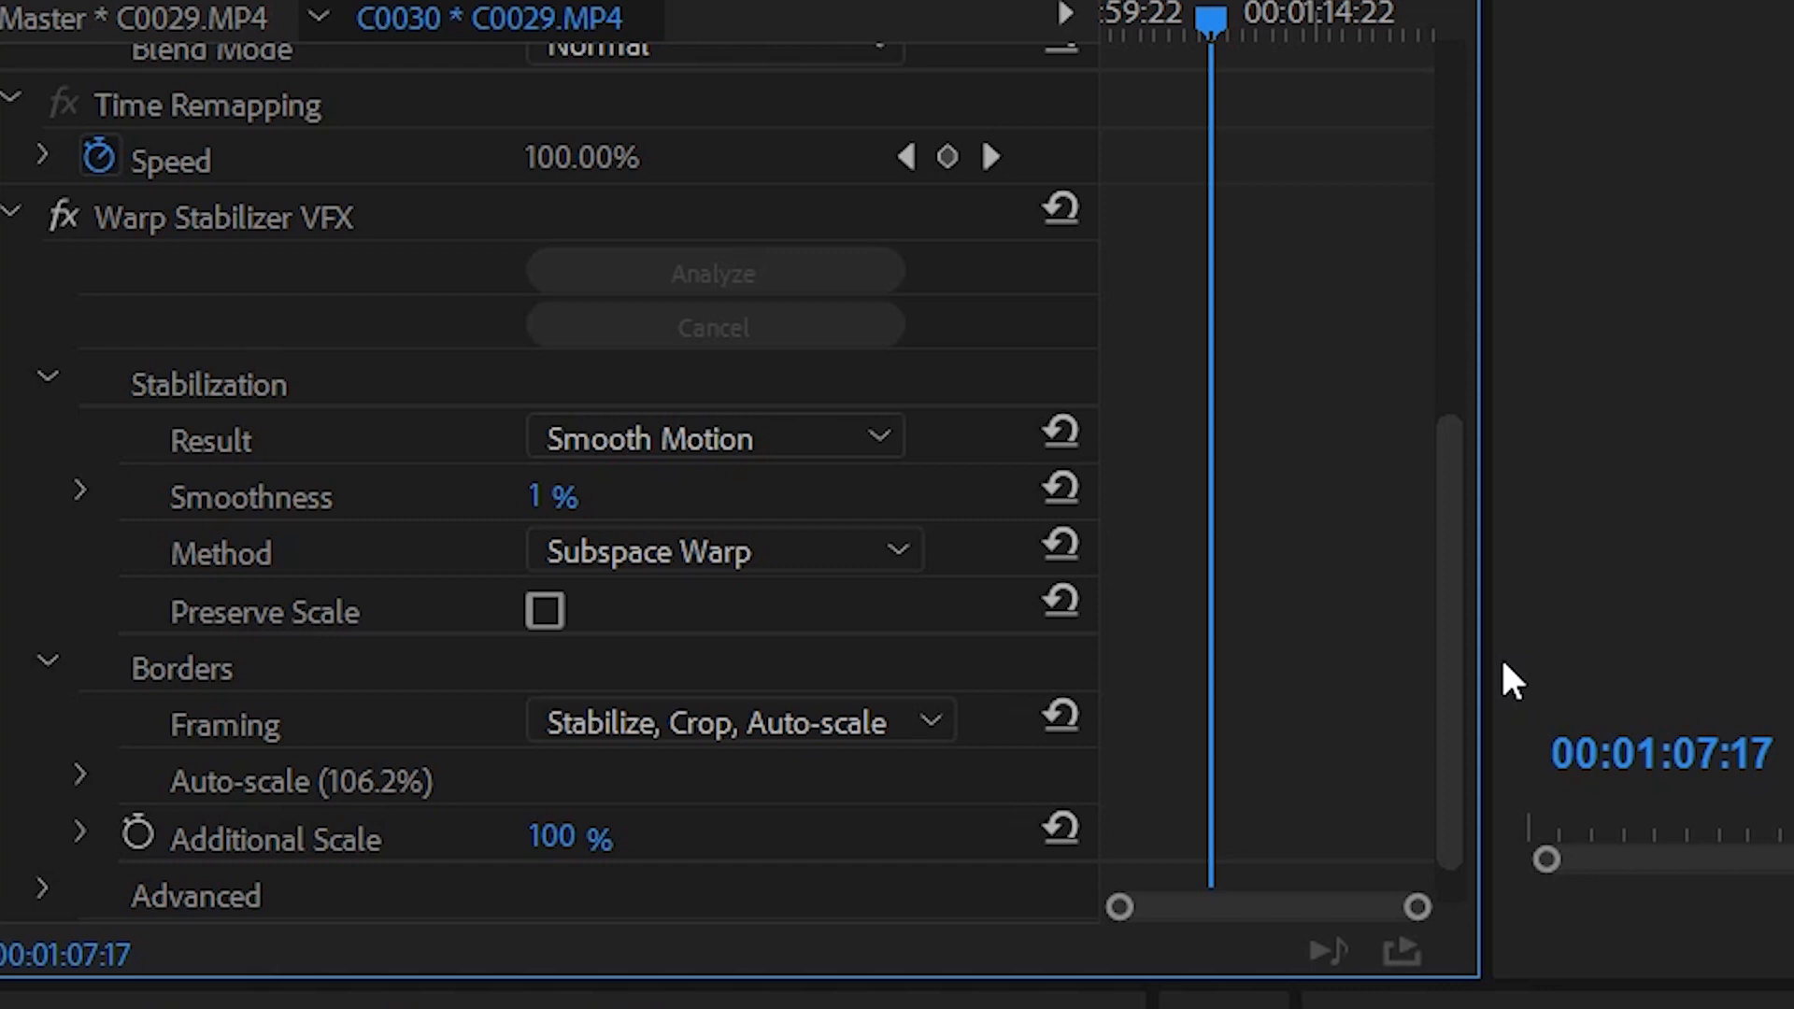
{"action": "mouse_move", "coordinate": [916, 364]}
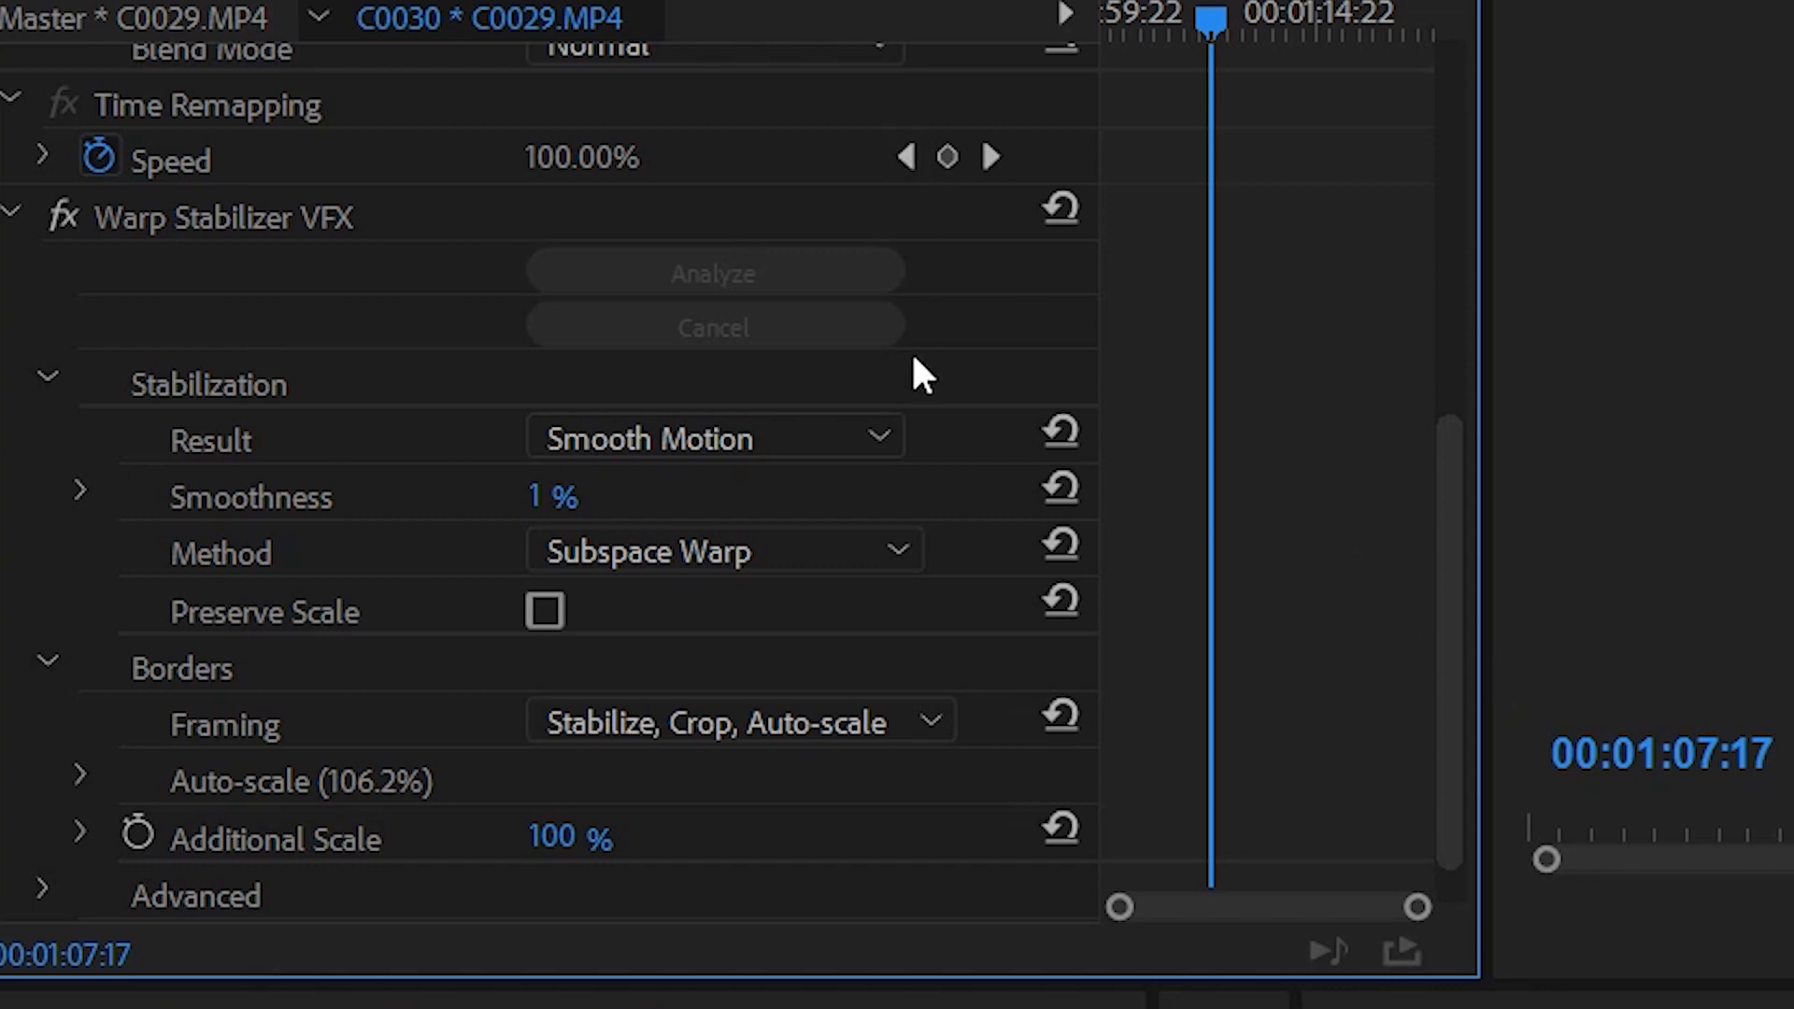
{"action": "mouse_move", "coordinate": [814, 579]}
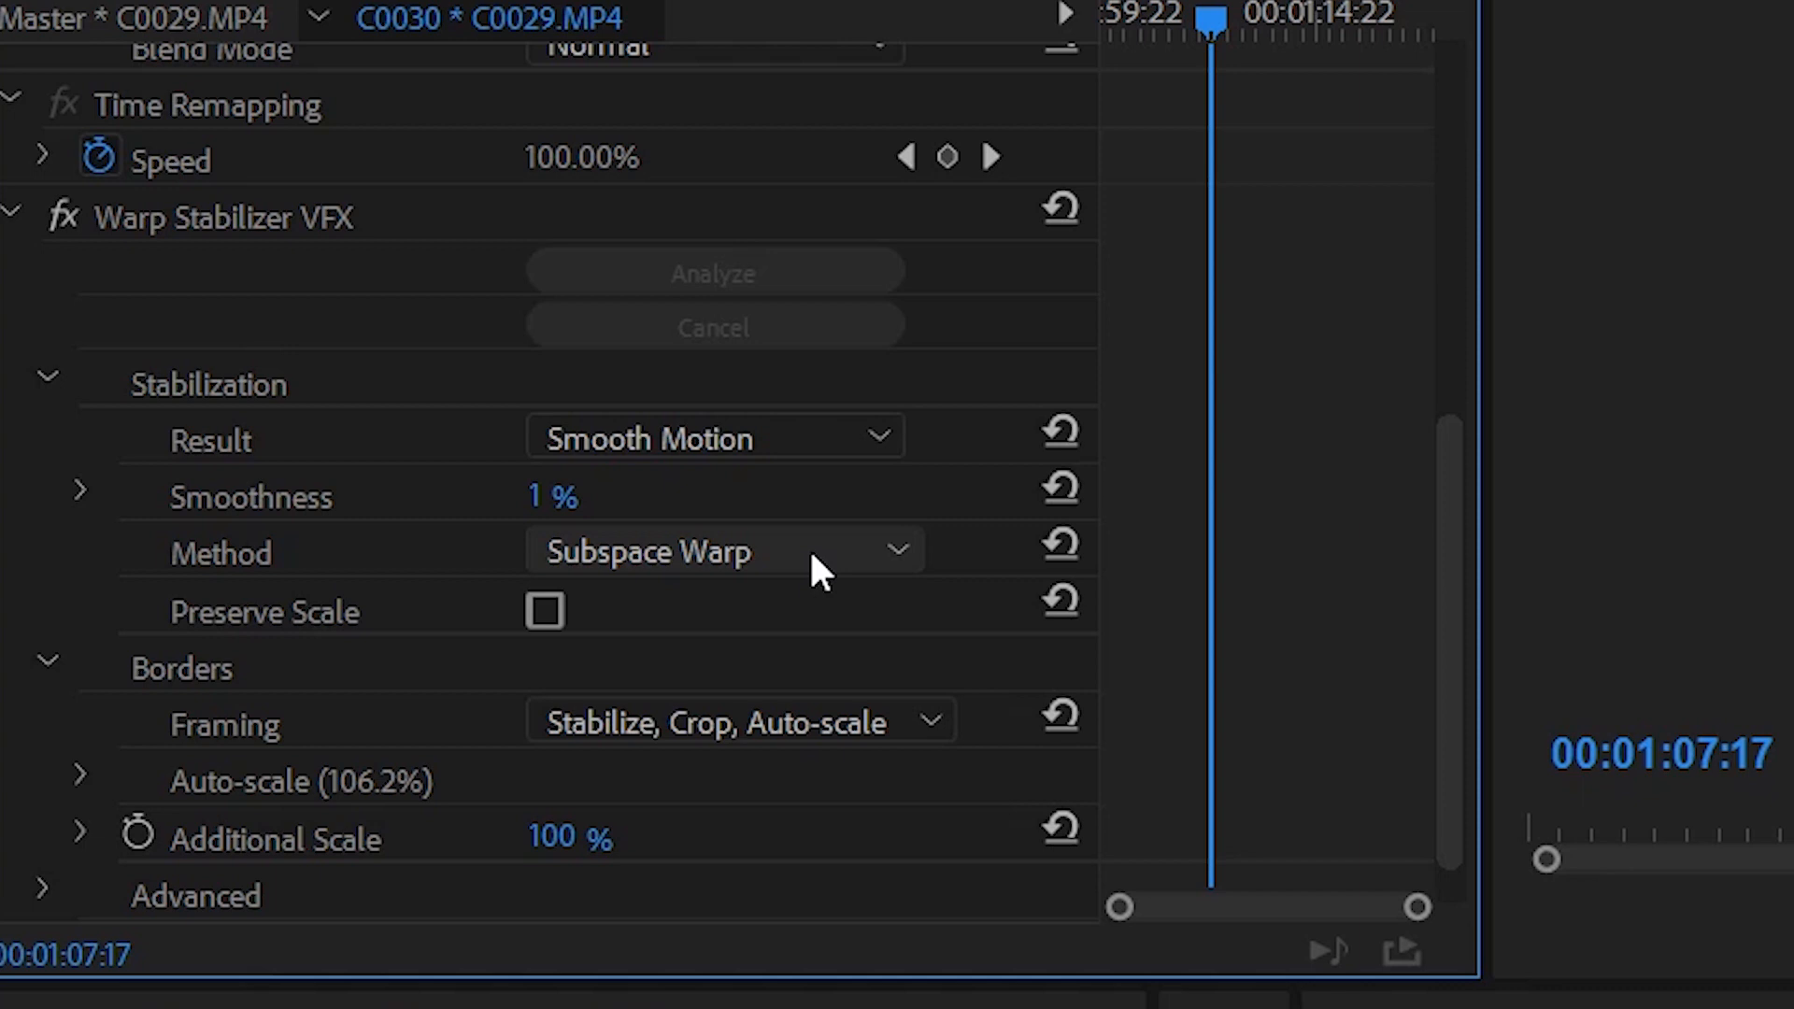
Step: Set C0029.MP4's Warp Stabilizer smoothness to 50%
{"action": "left_click", "coordinate": [714, 436]}
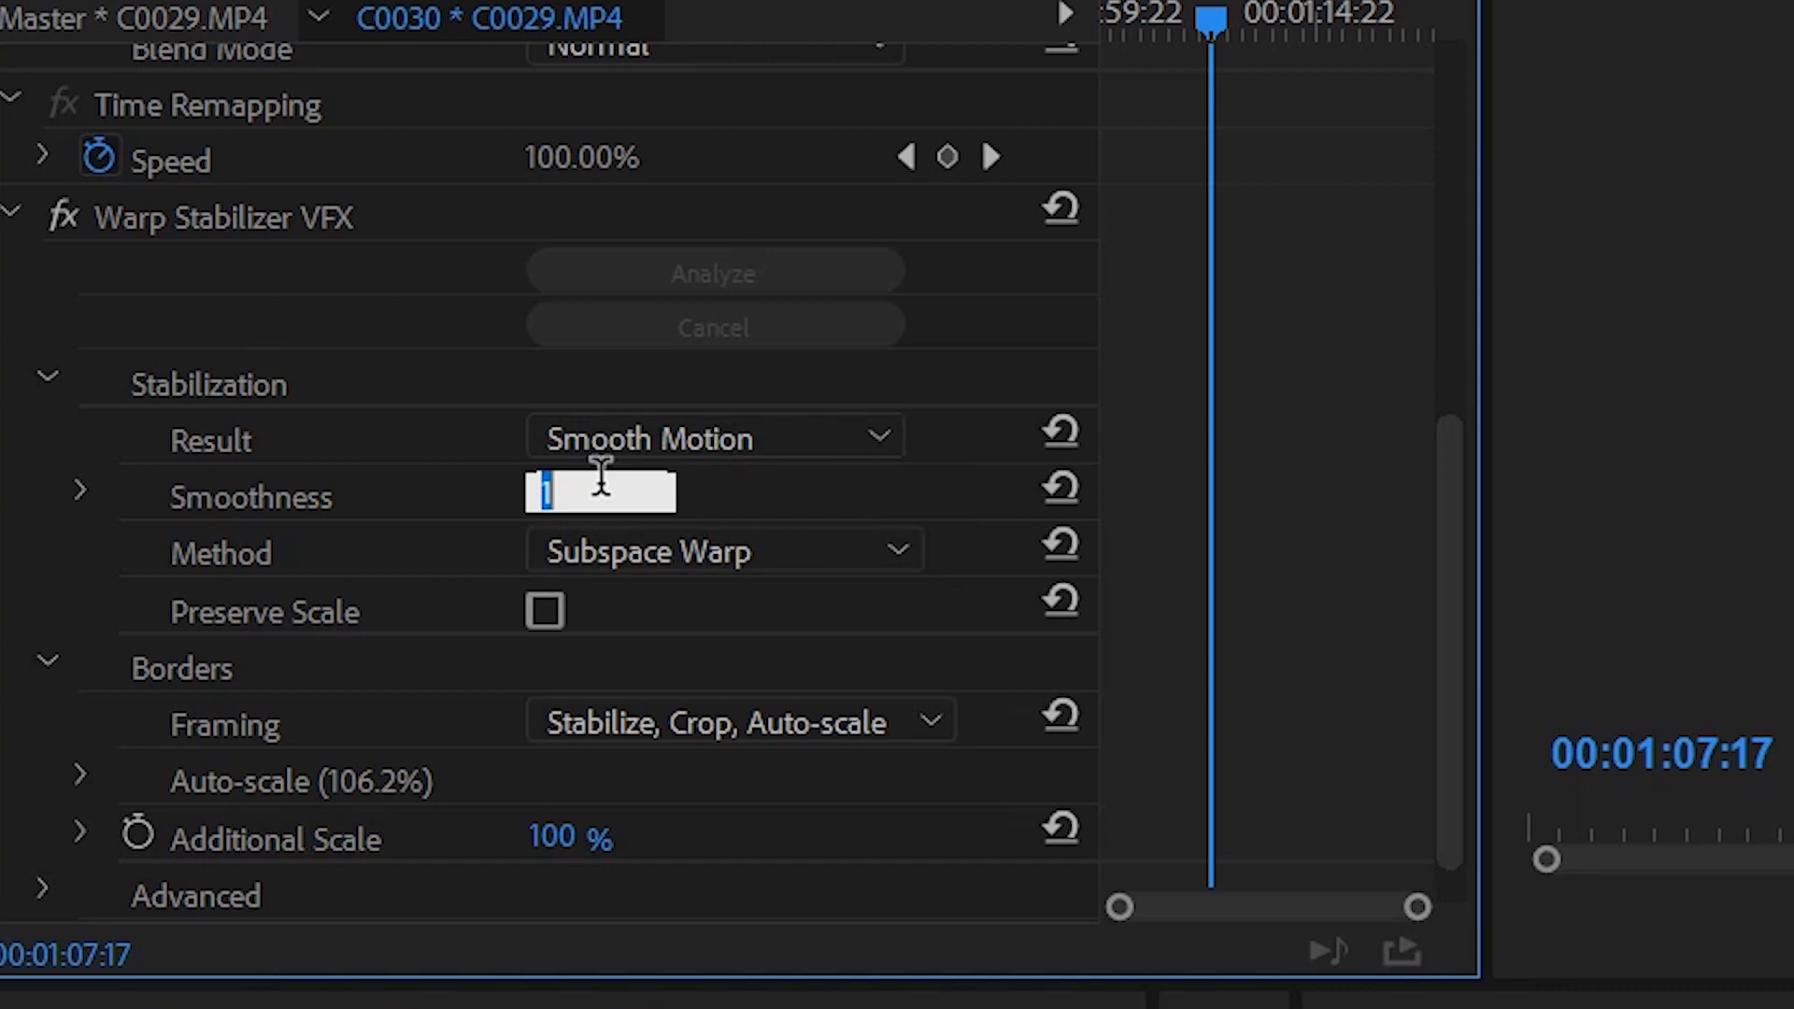
{"action": "type", "text": "50 %"}
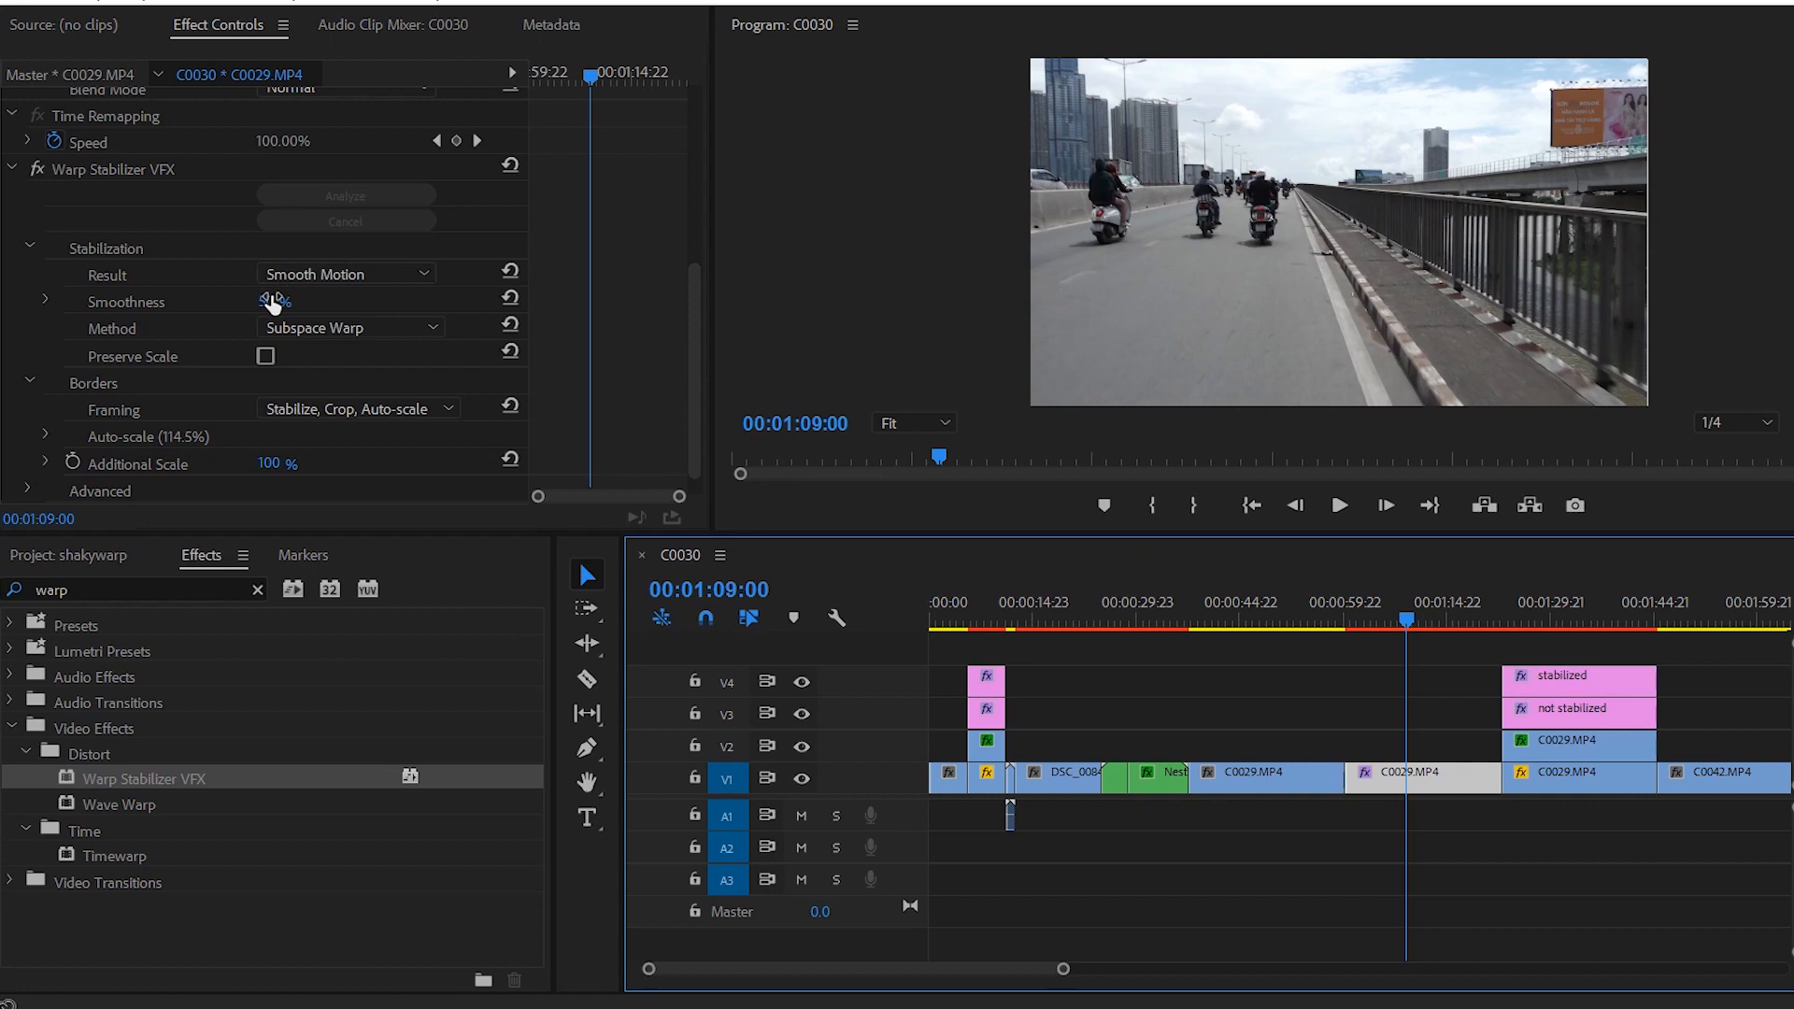
Step: Set the smoothness back to 1% and return the playhead to the clip start
{"action": "left_click", "coordinate": [271, 301]}
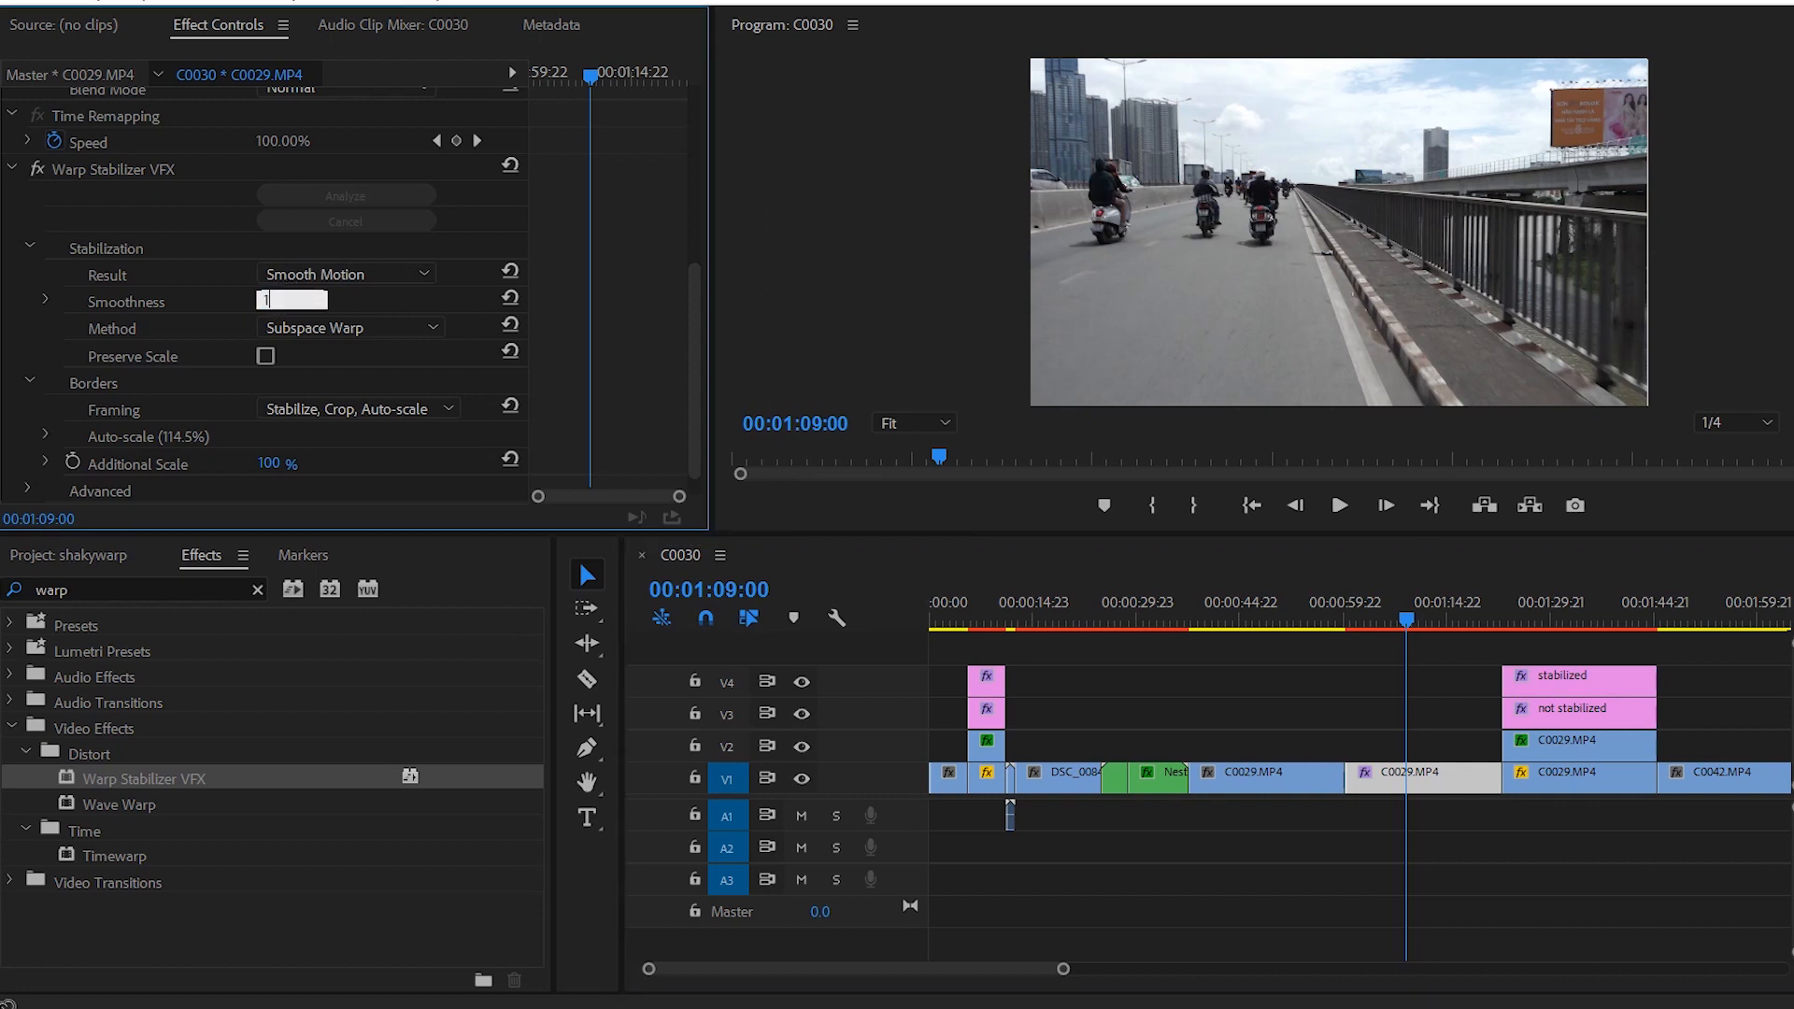
{"action": "type", "text": "1"}
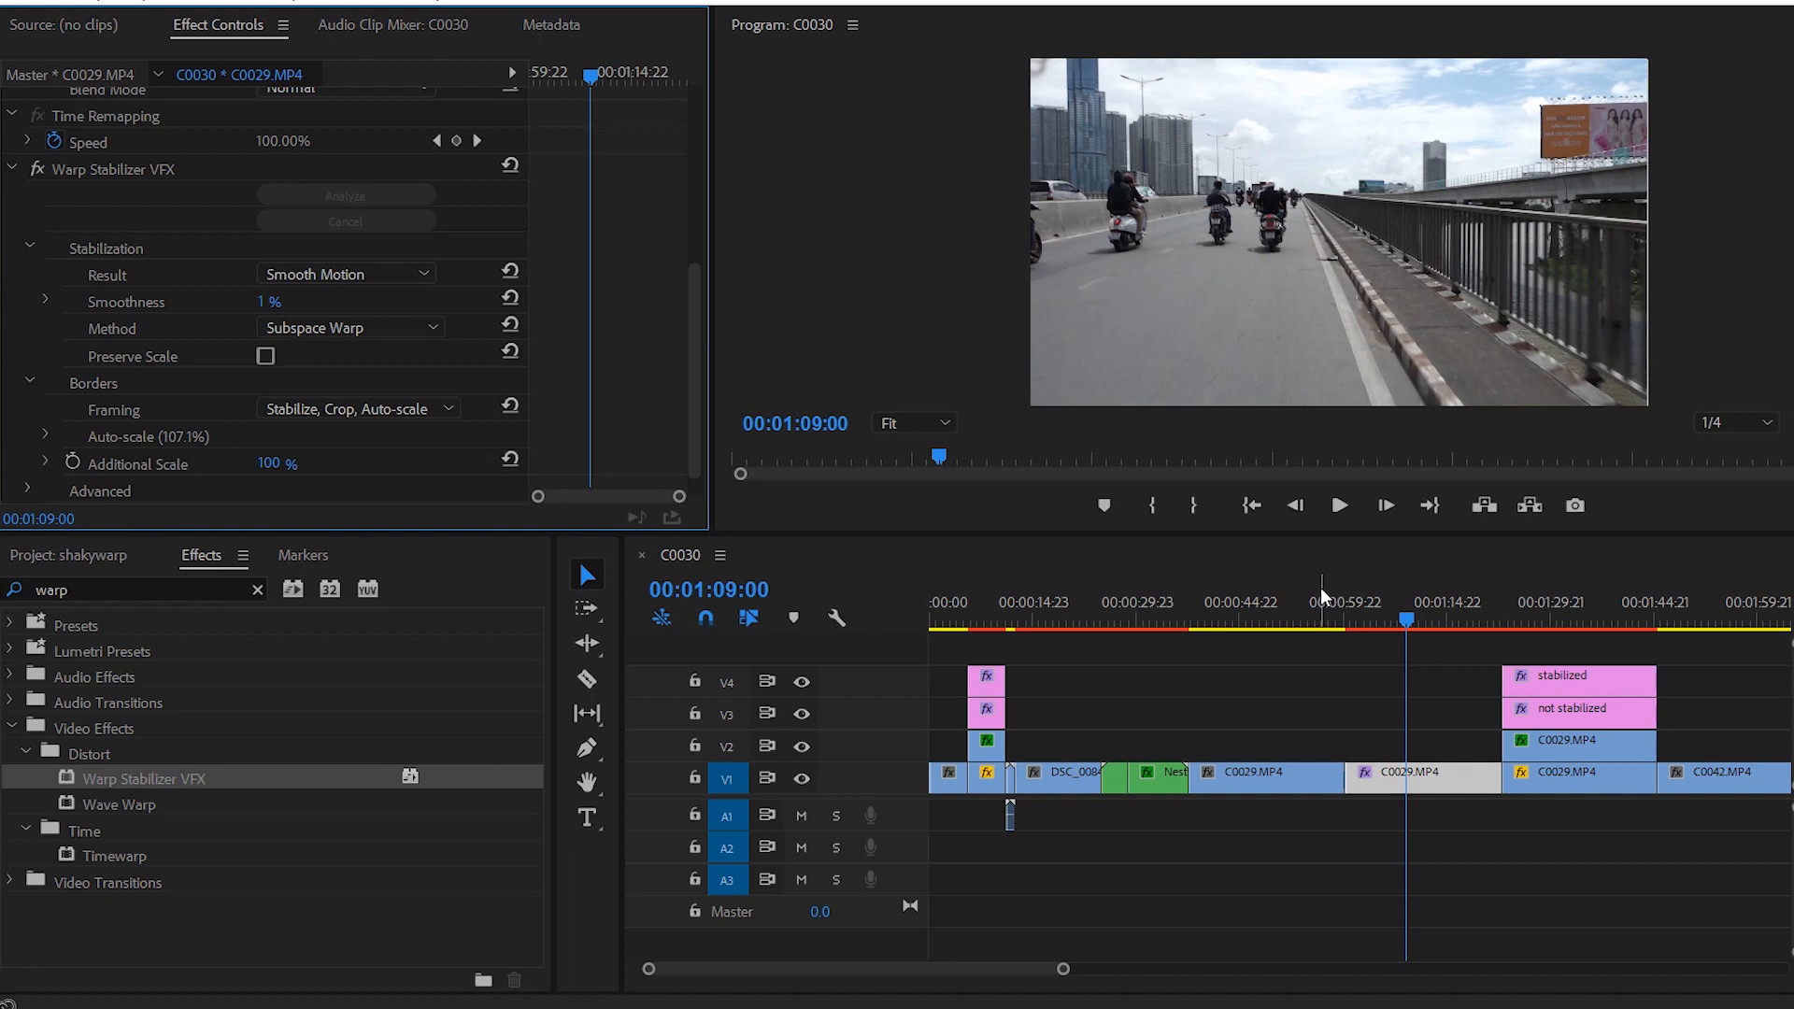
{"action": "left_click", "coordinate": [1345, 632]}
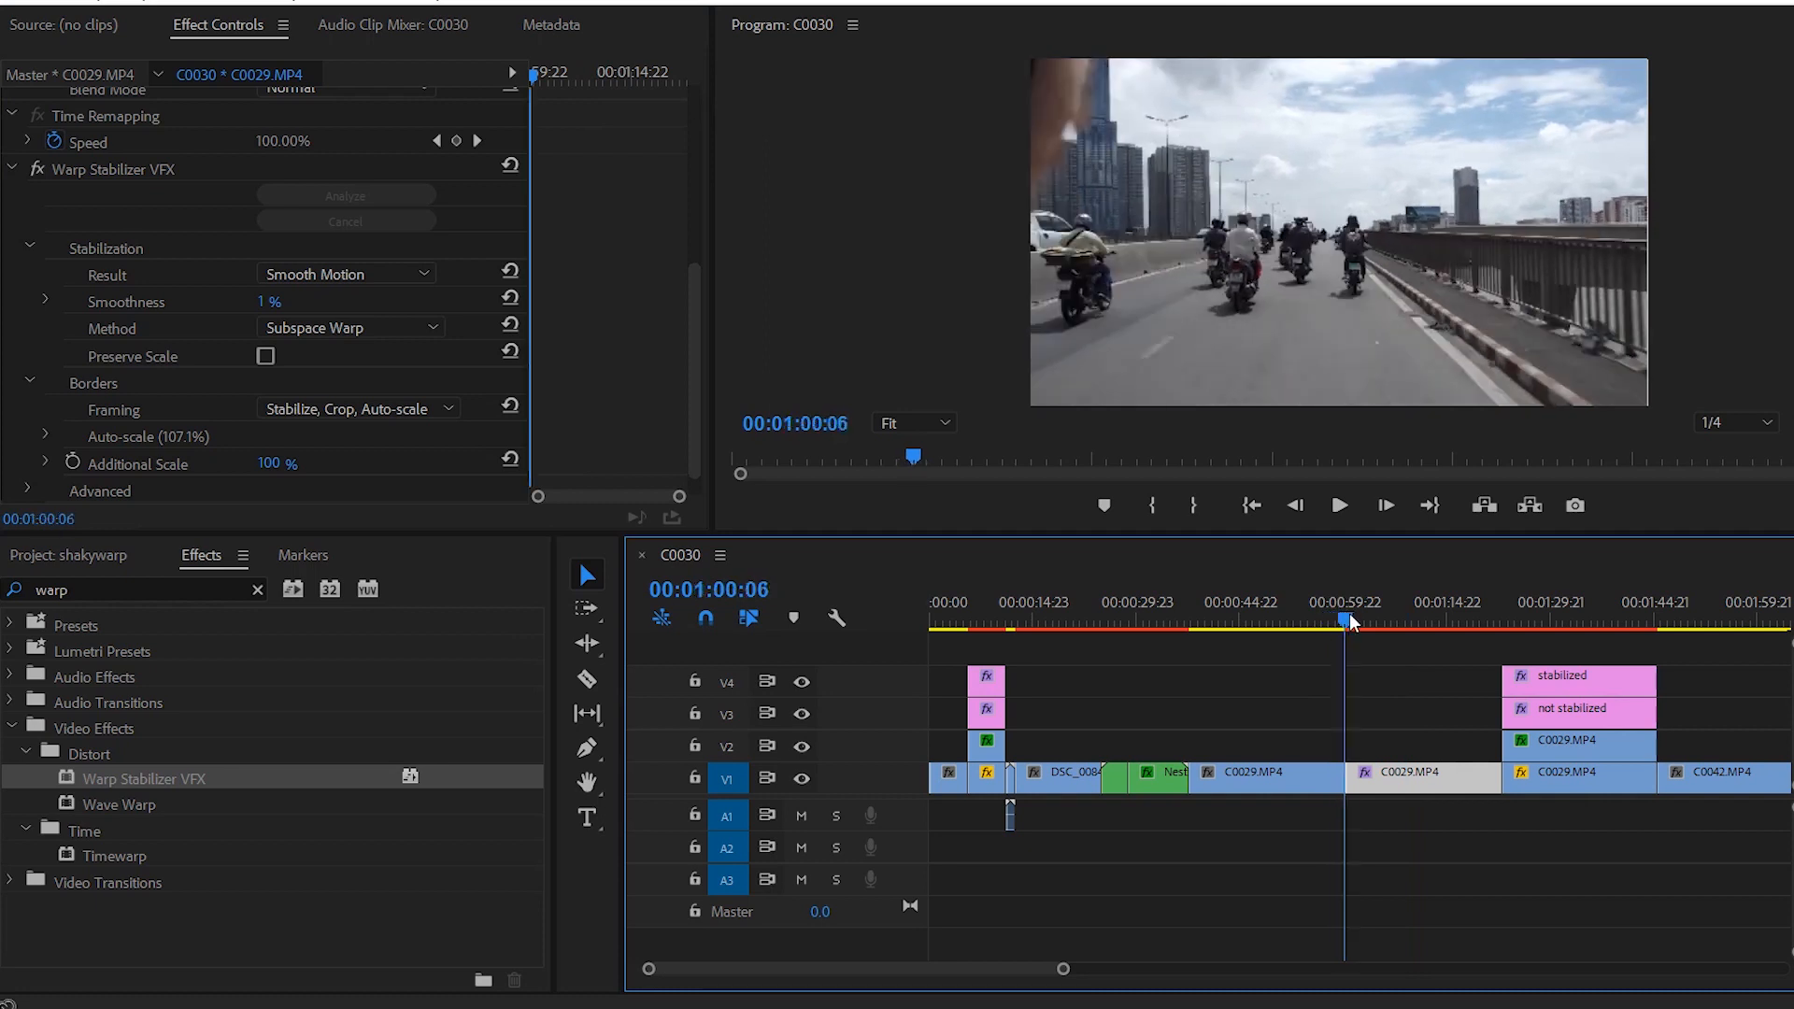
Step: Preview the 1% smoothness result, then jump to the C0042.MP4 walking footage
{"action": "left_click", "coordinate": [1339, 505]}
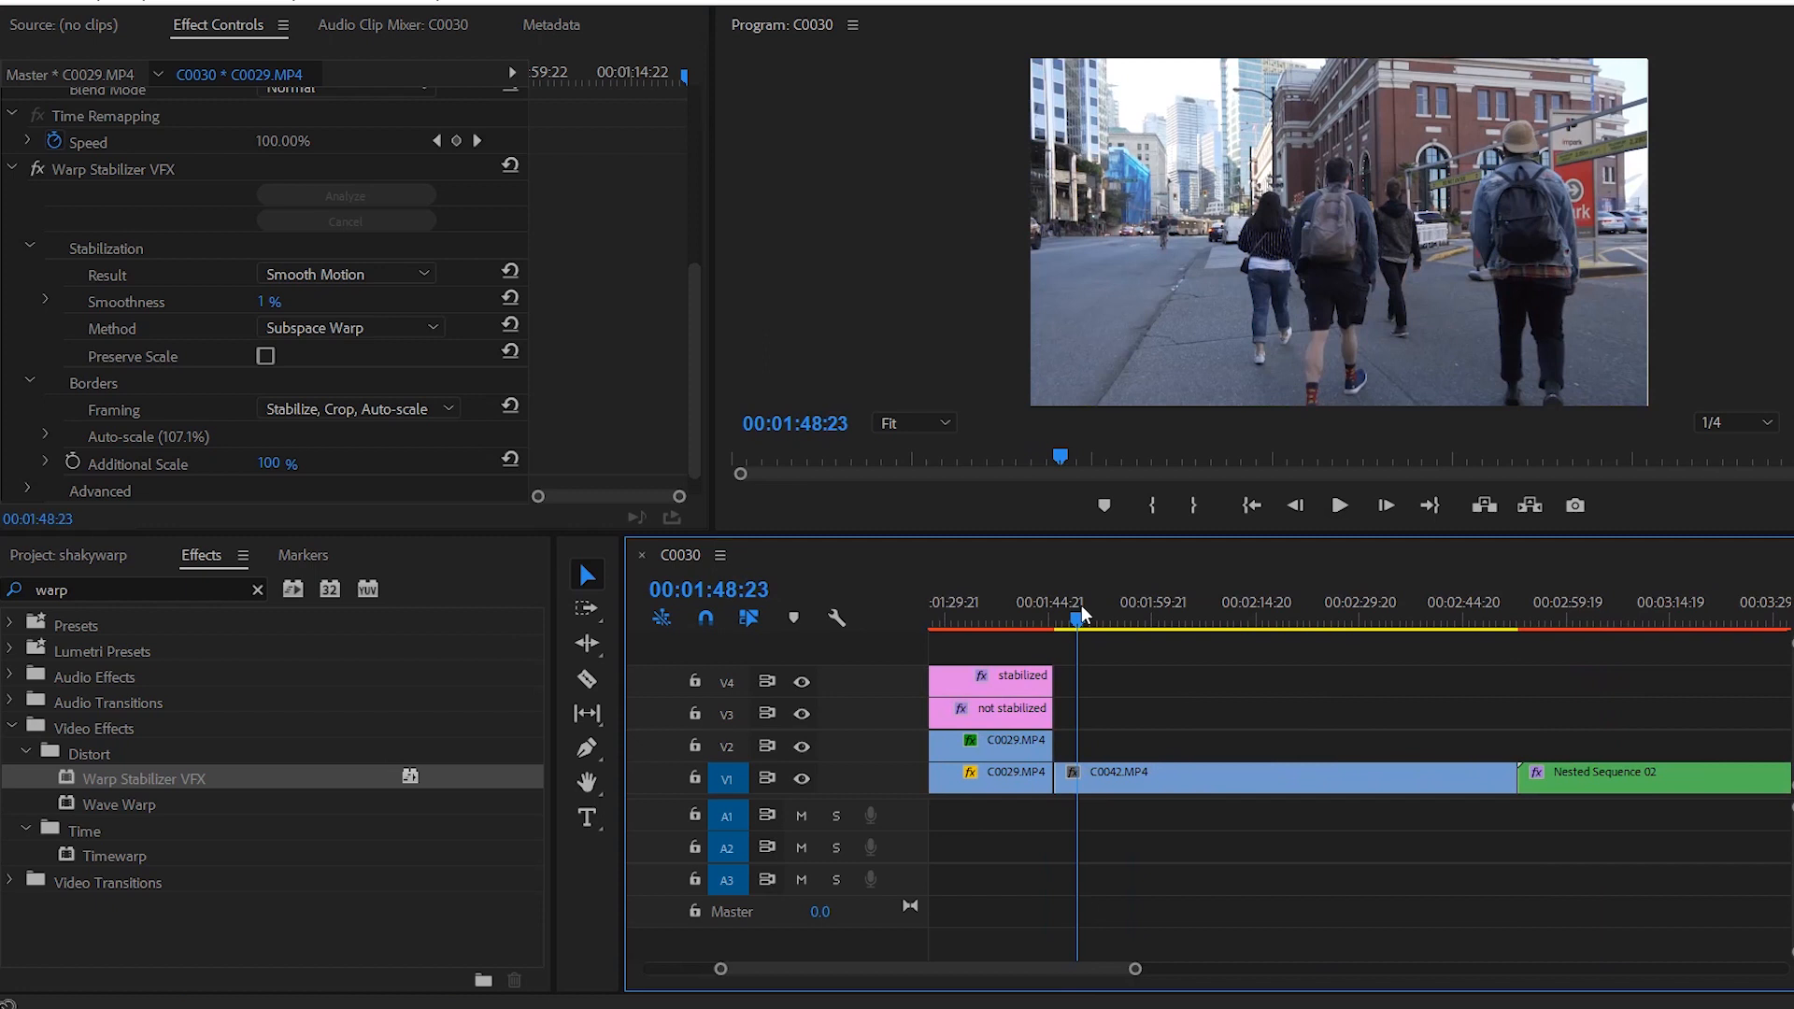
{"action": "left_click", "coordinate": [1339, 506]}
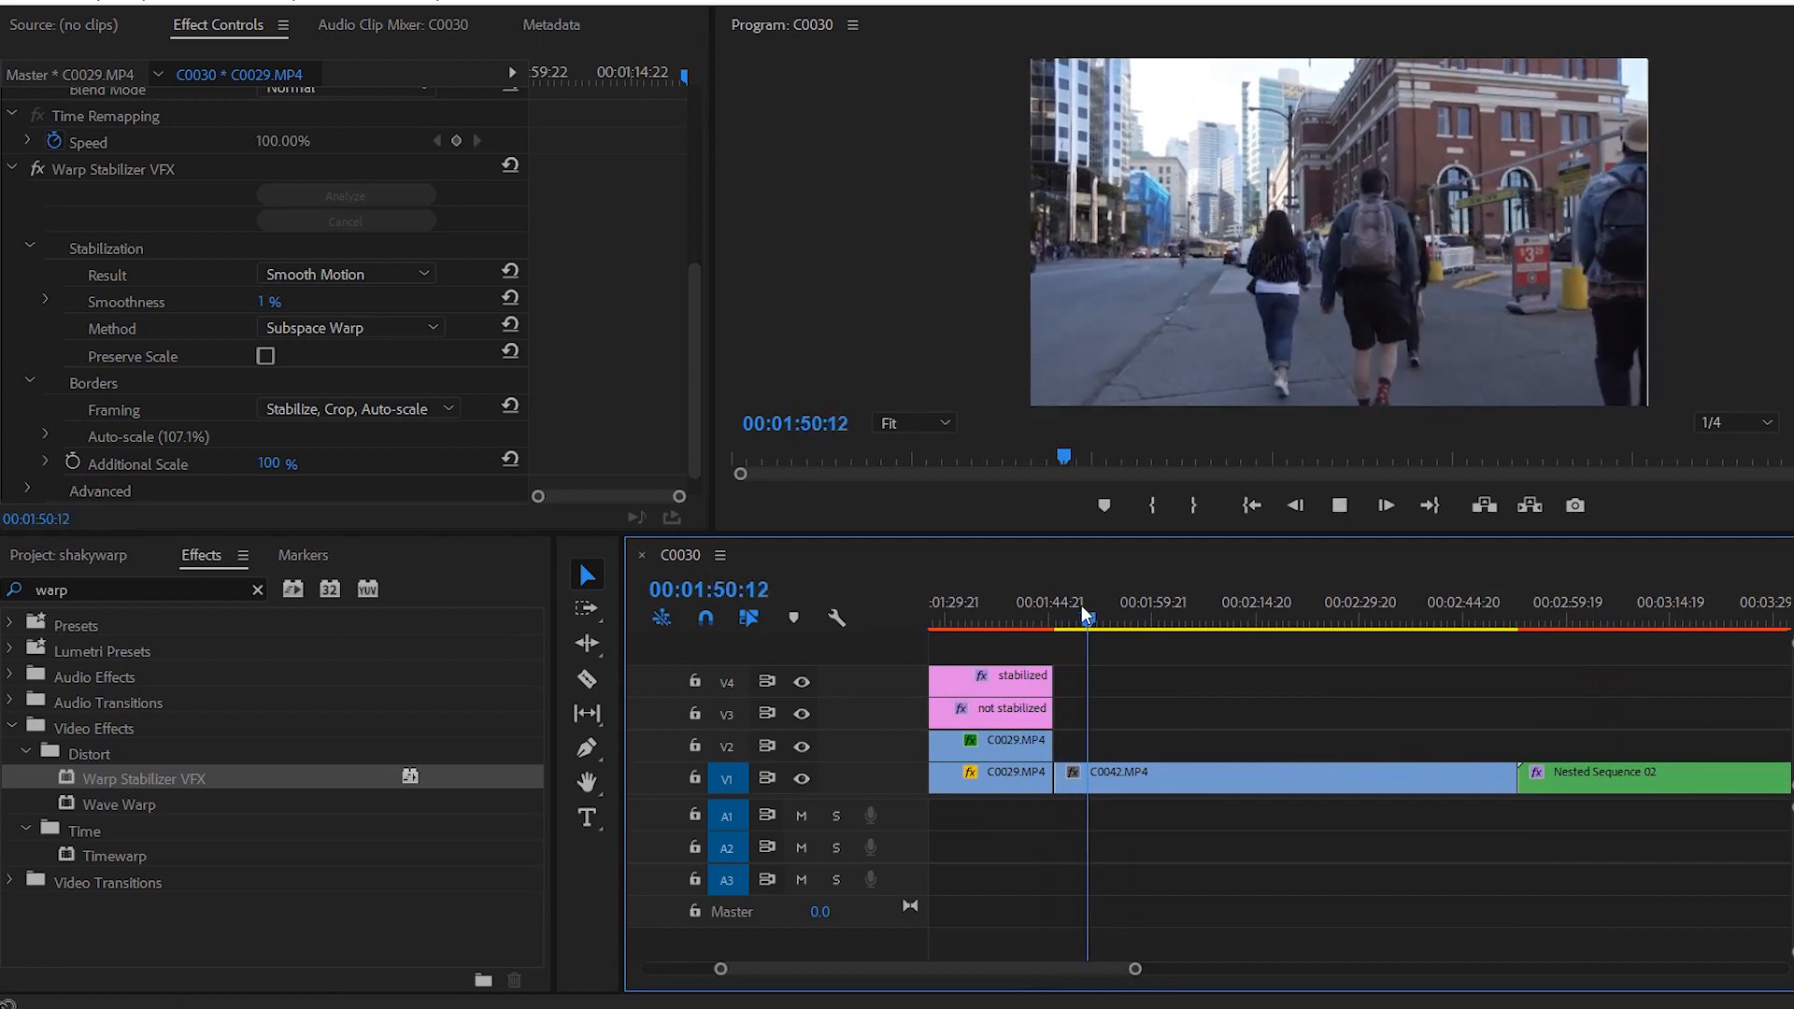